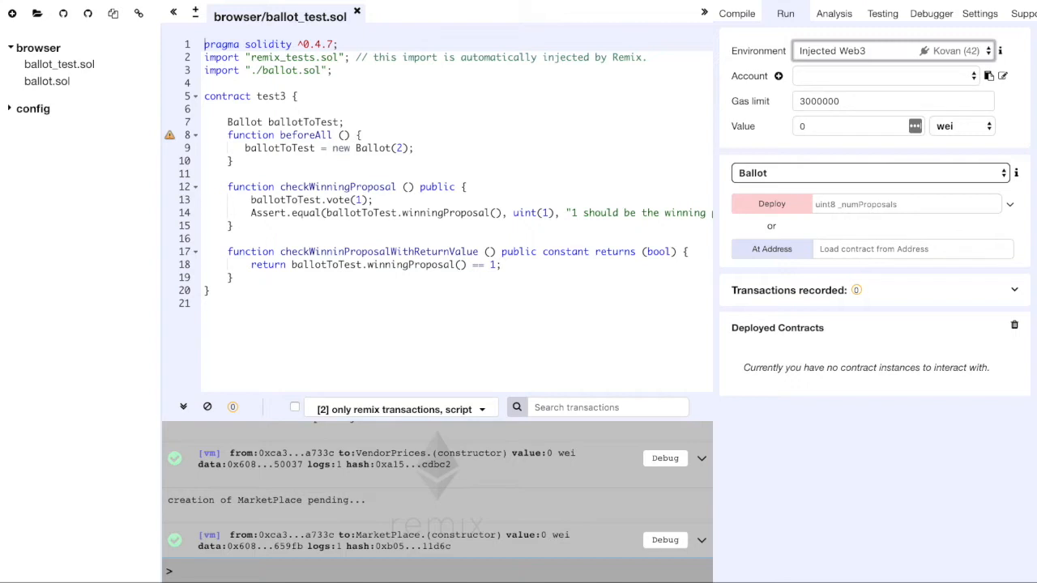
Launch the Pipeline plugin from the Settings tab's Plugin section.
left_click(980, 13)
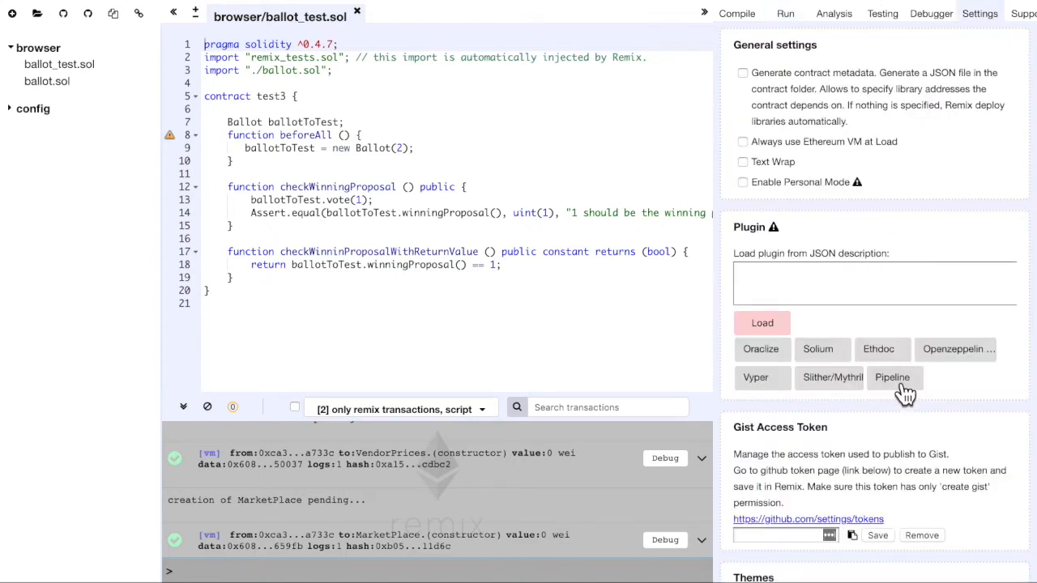
left_click(892, 376)
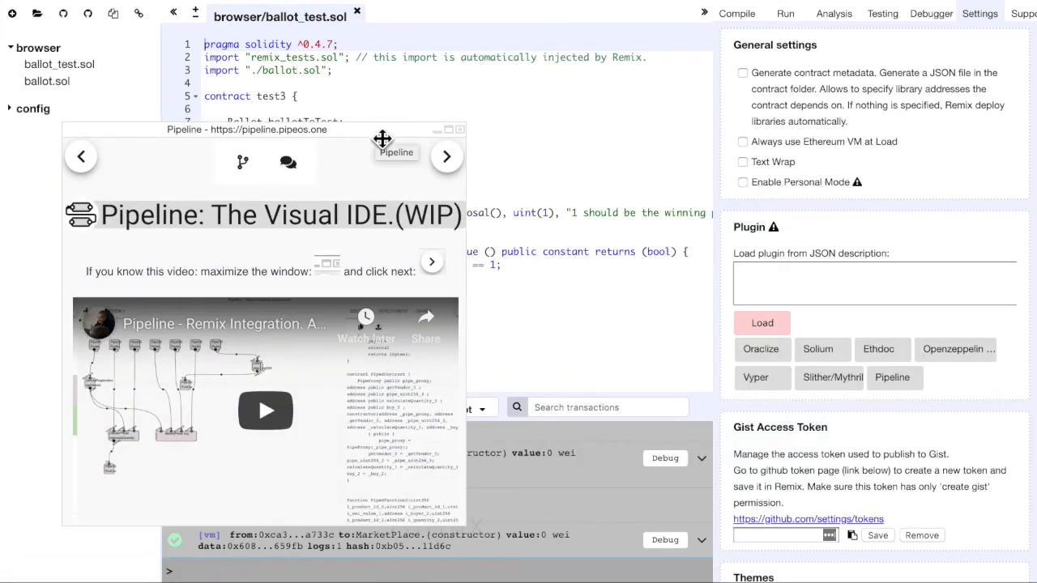
mouse_move(250, 170)
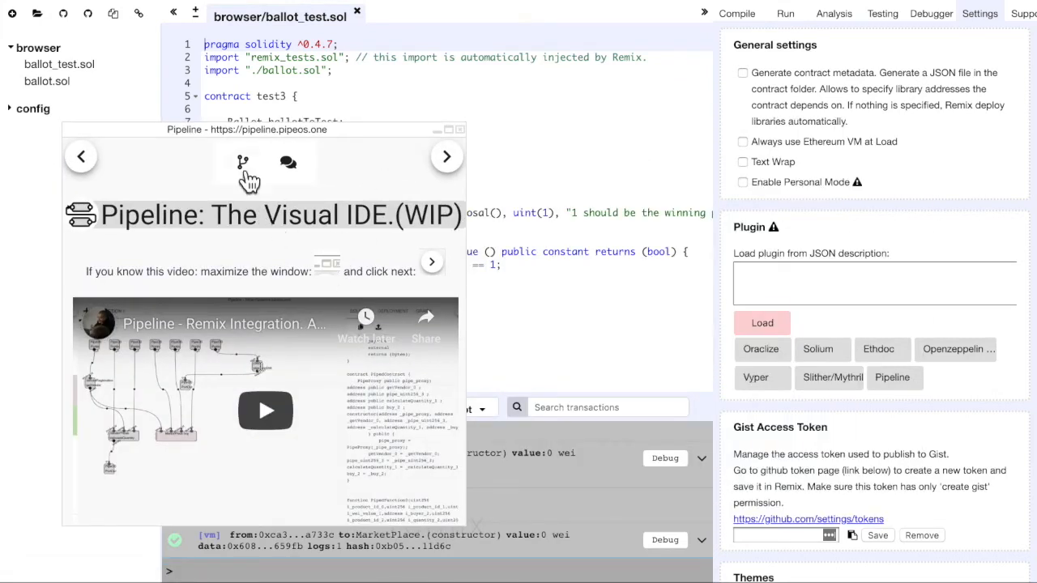
mouse_move(354, 179)
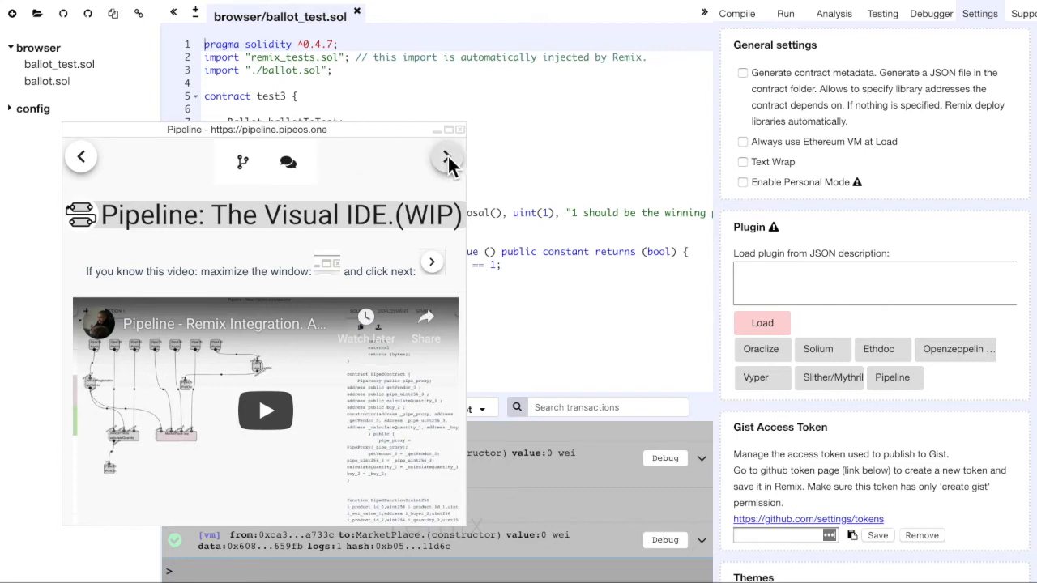
Move past the Pipeline intro and set the Run tab environment to JavaScript VM.
left_click(447, 156)
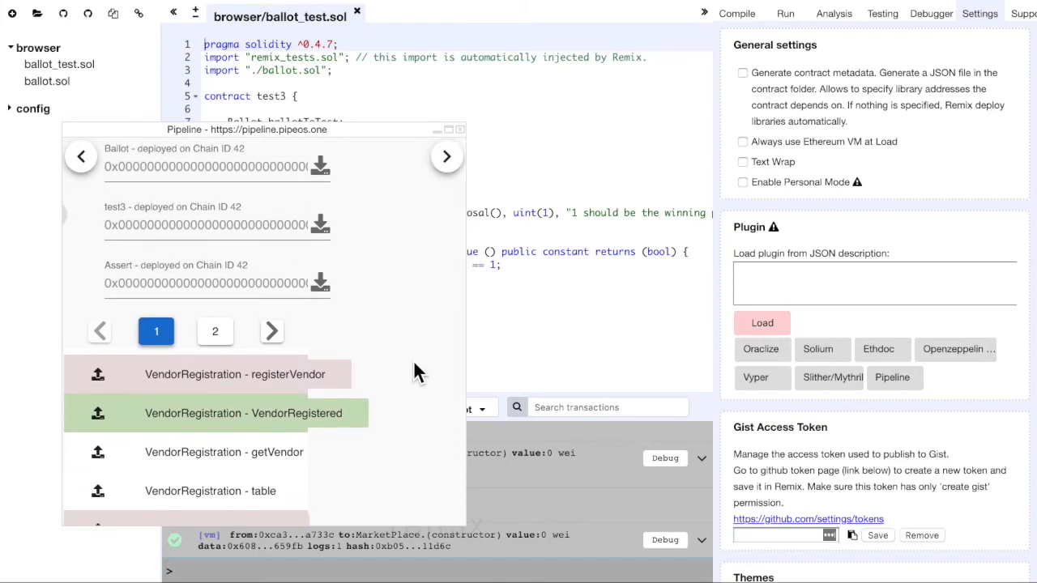
left_click(784, 13)
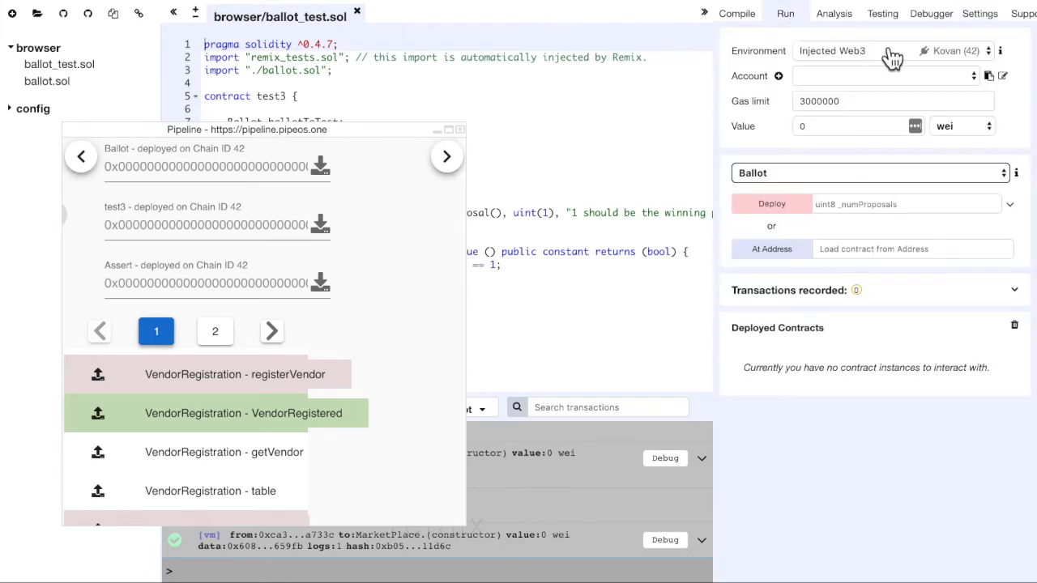
mouse_move(381, 201)
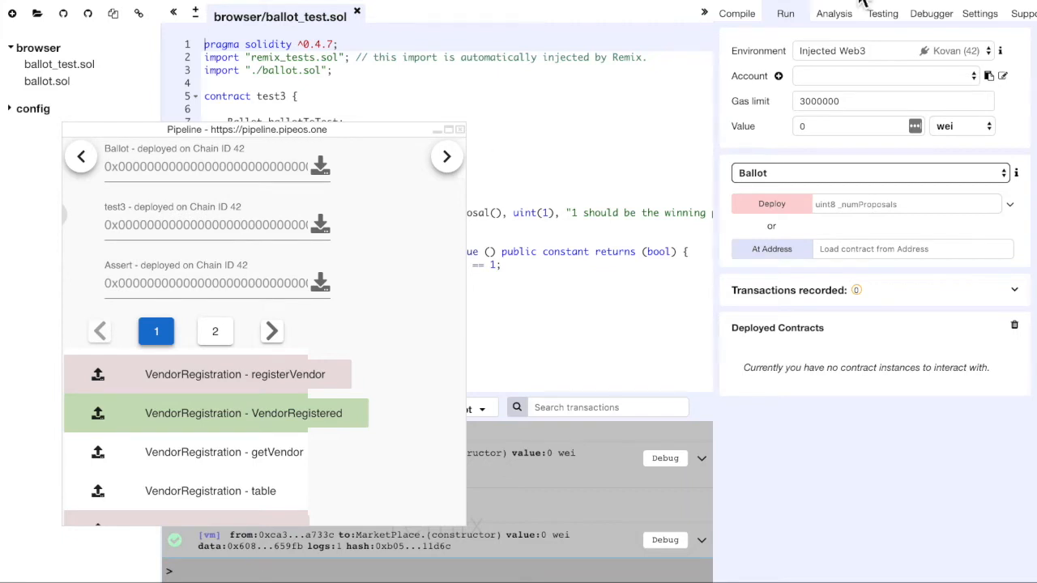
left_click(892, 50)
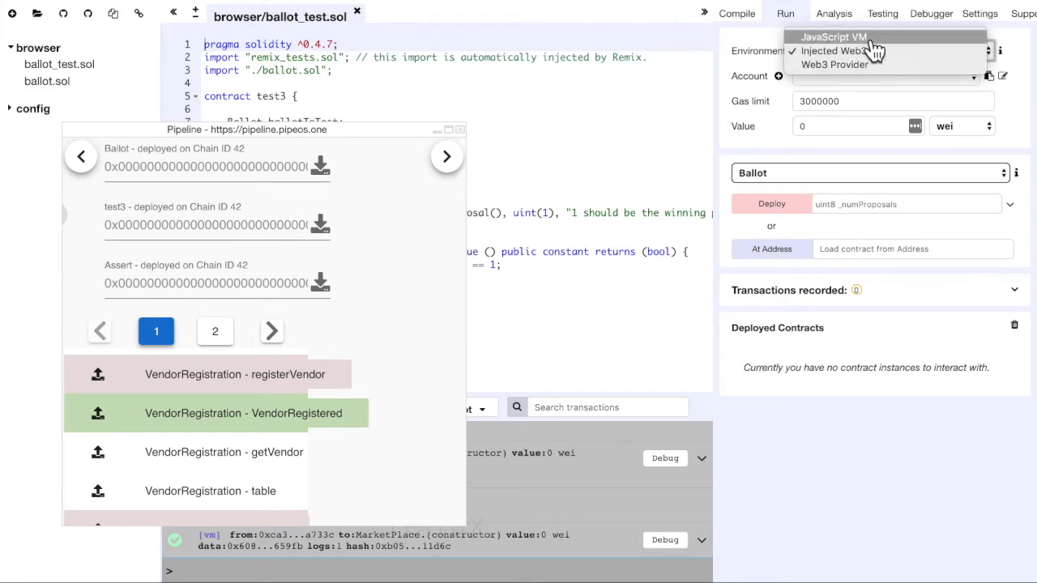
left_click(834, 50)
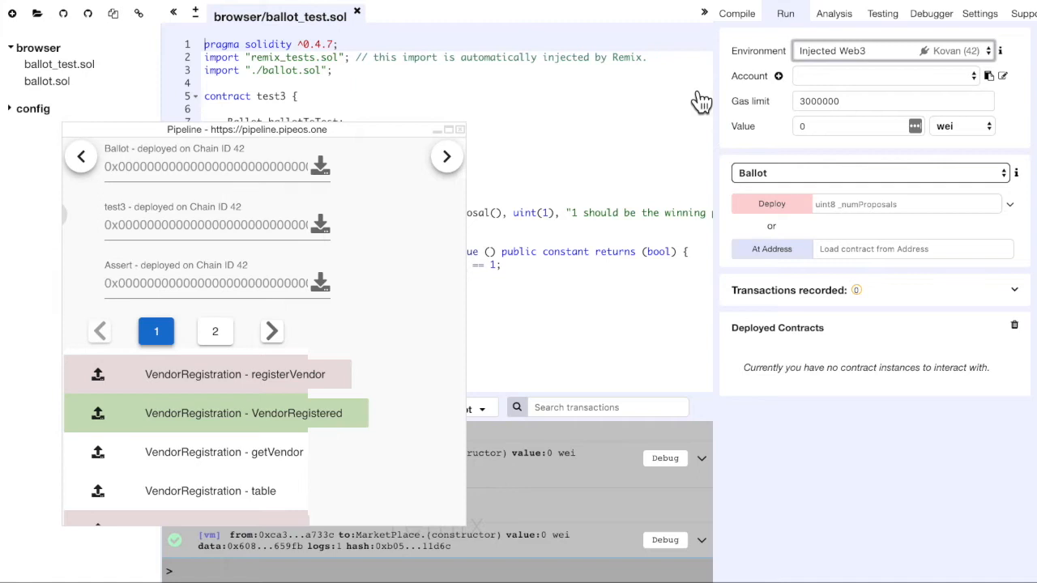
left_click(891, 50)
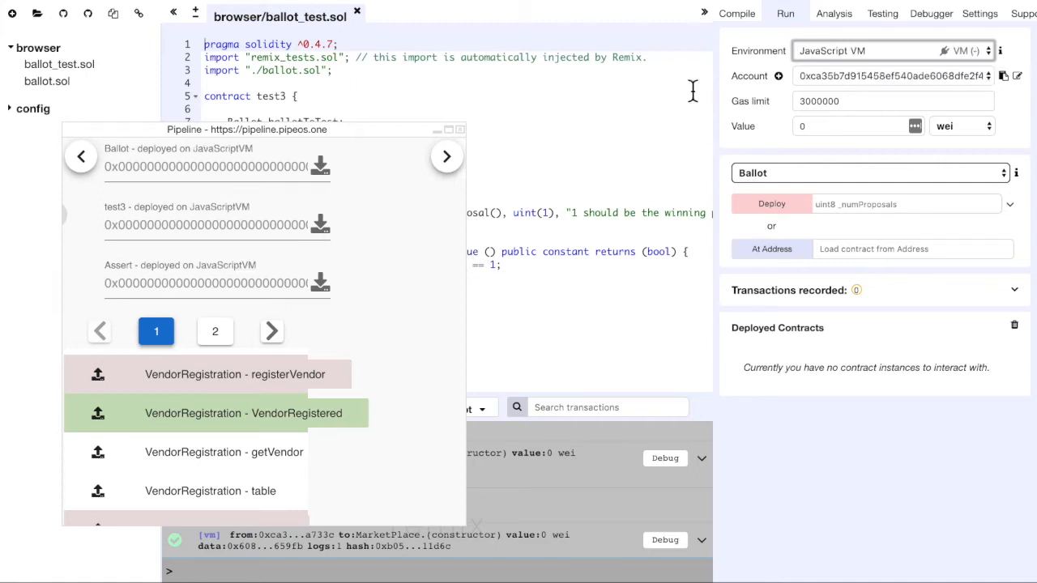
mouse_move(609, 217)
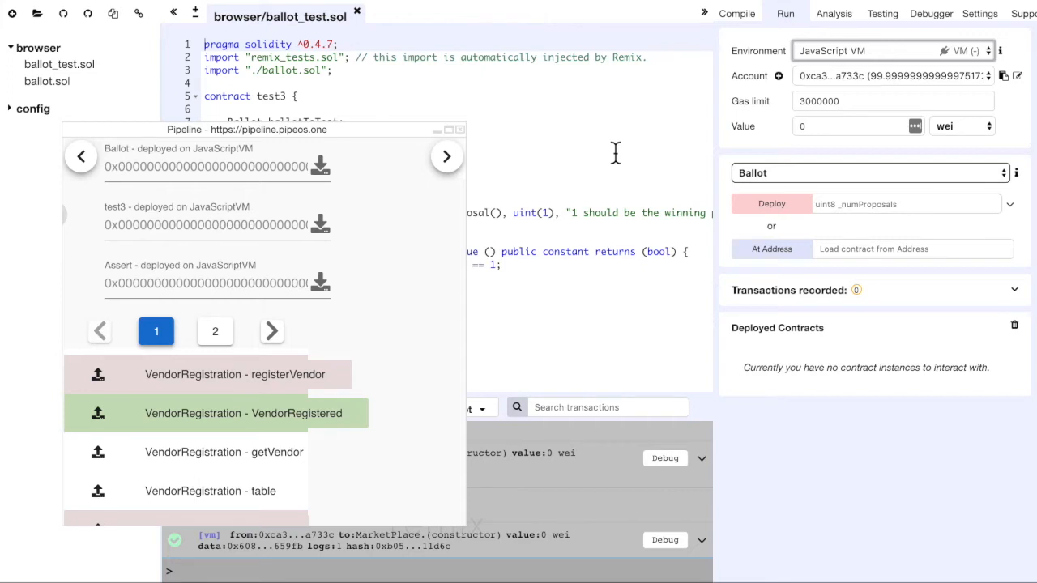
mouse_move(392, 316)
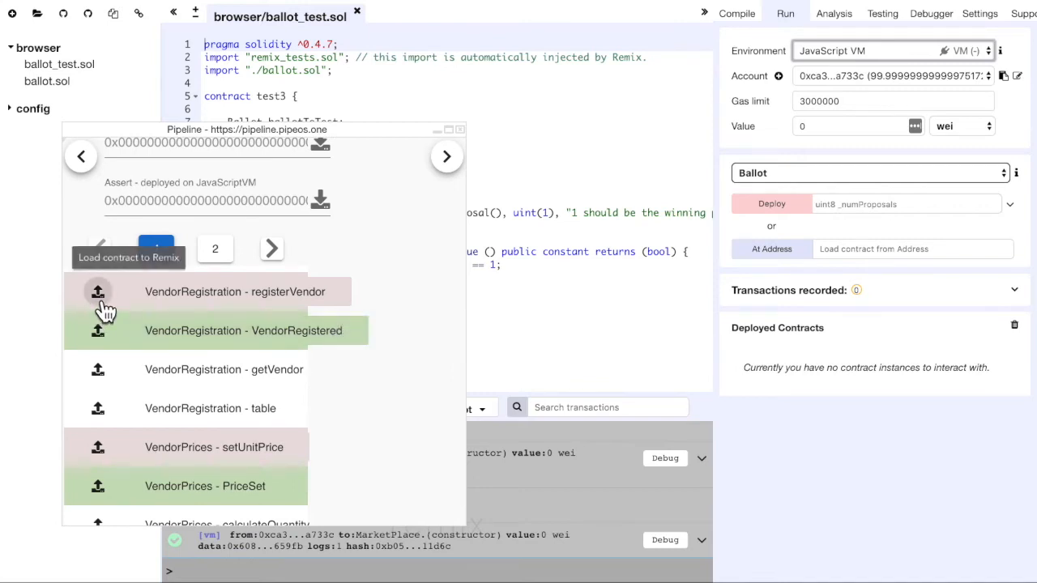
Load VendorRegistration and VendorPrices from Pipeline into Remix and view Pipeos_VendorRegistration.sol.
left_click(97, 292)
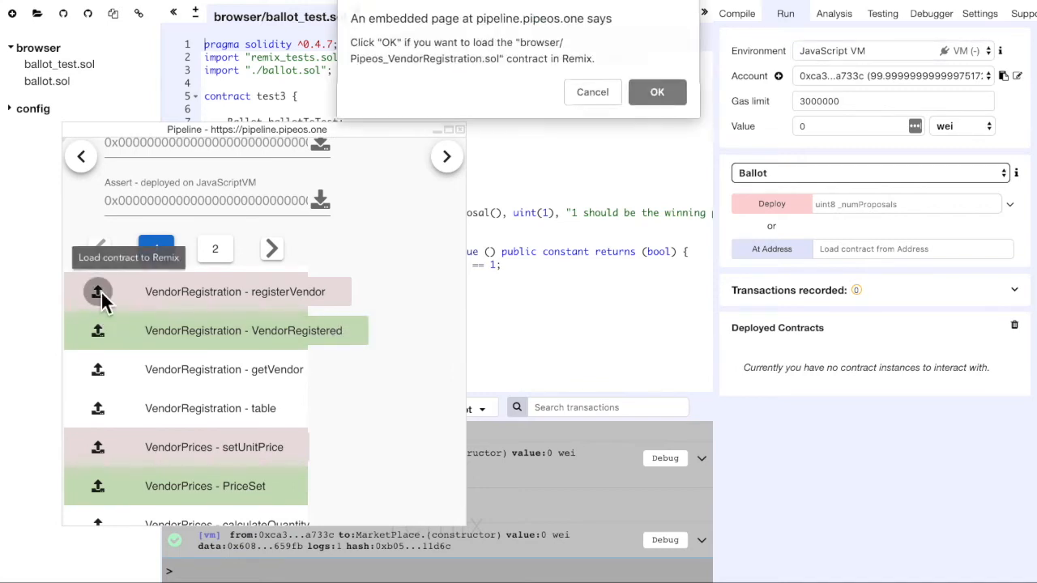
left_click(658, 90)
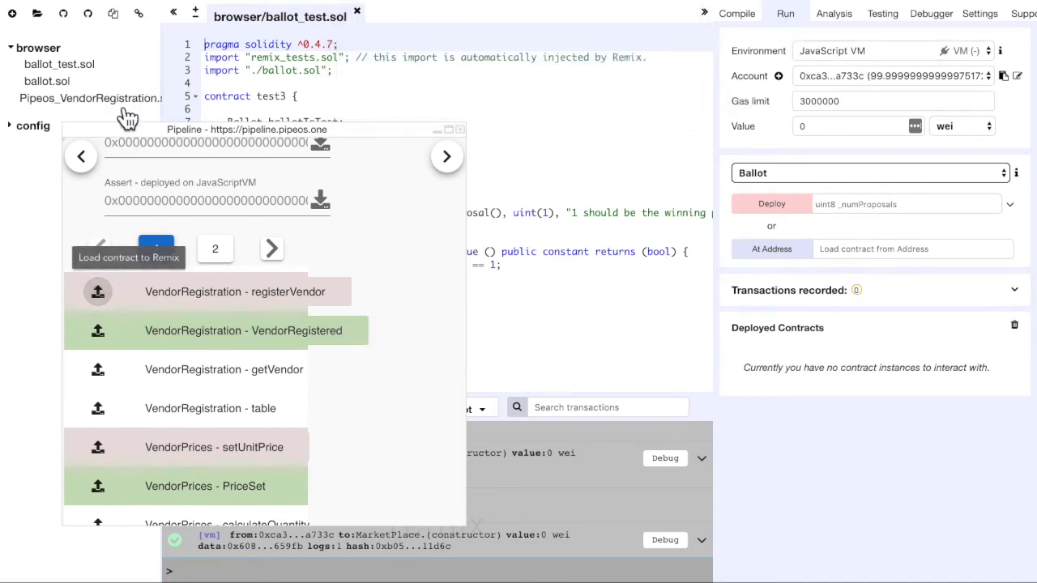
left_click(91, 99)
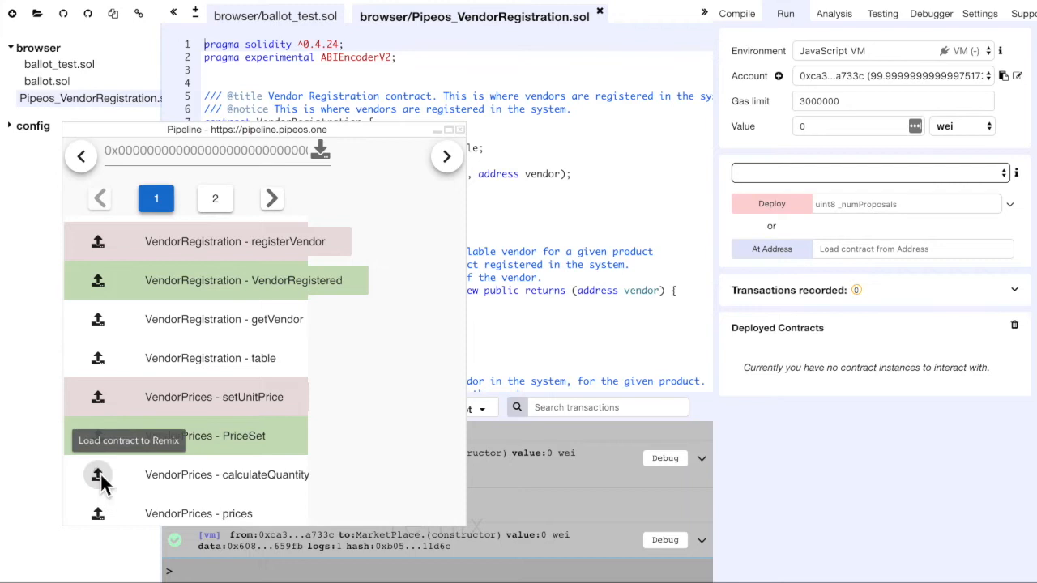
left_click(97, 474)
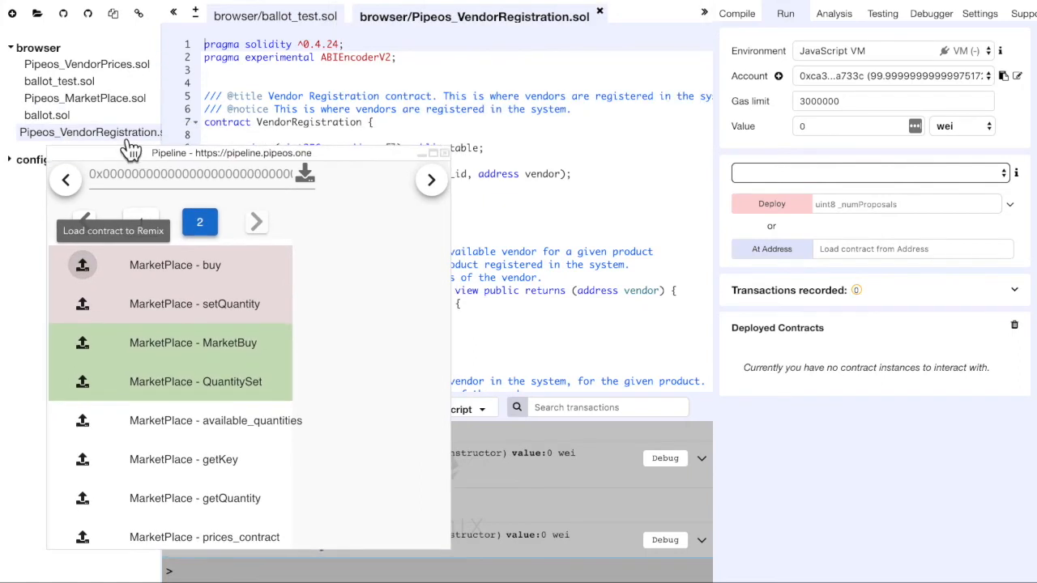
Compile and deploy VendorRegistration, then send its deployed address to Pipeline.
left_click(736, 13)
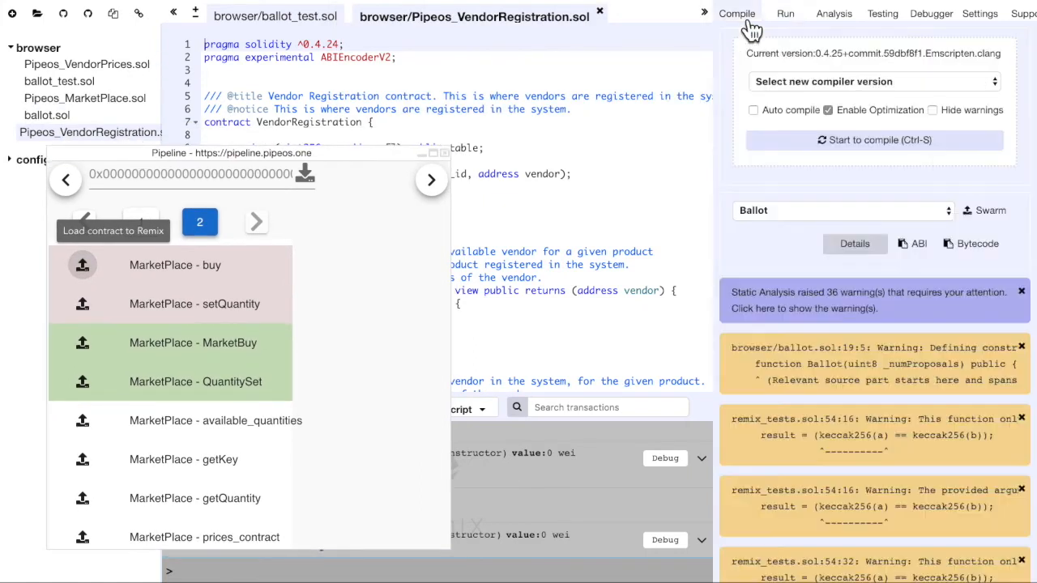
left_click(875, 139)
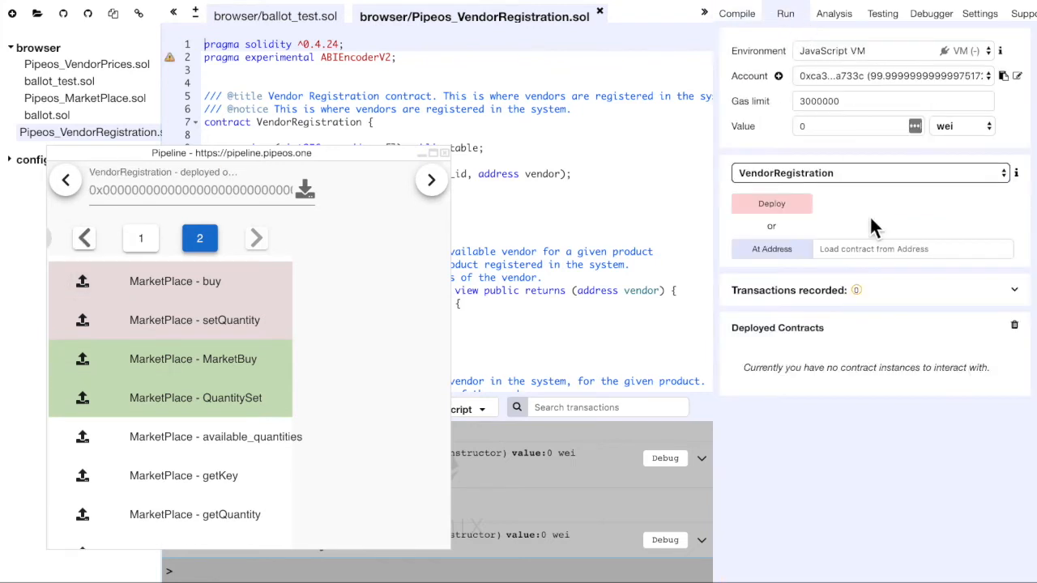
left_click(771, 204)
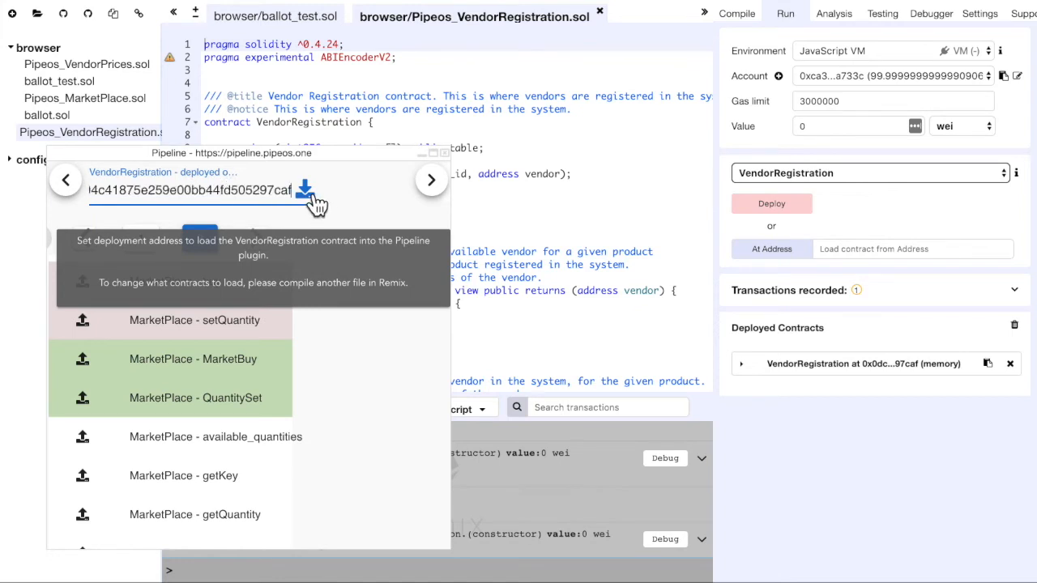
left_click(304, 189)
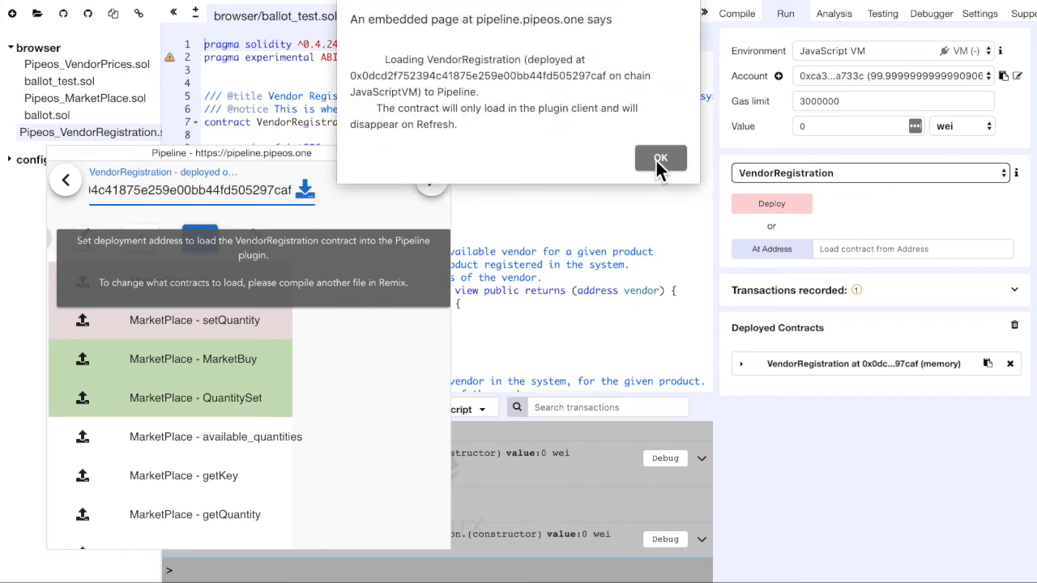
left_click(661, 157)
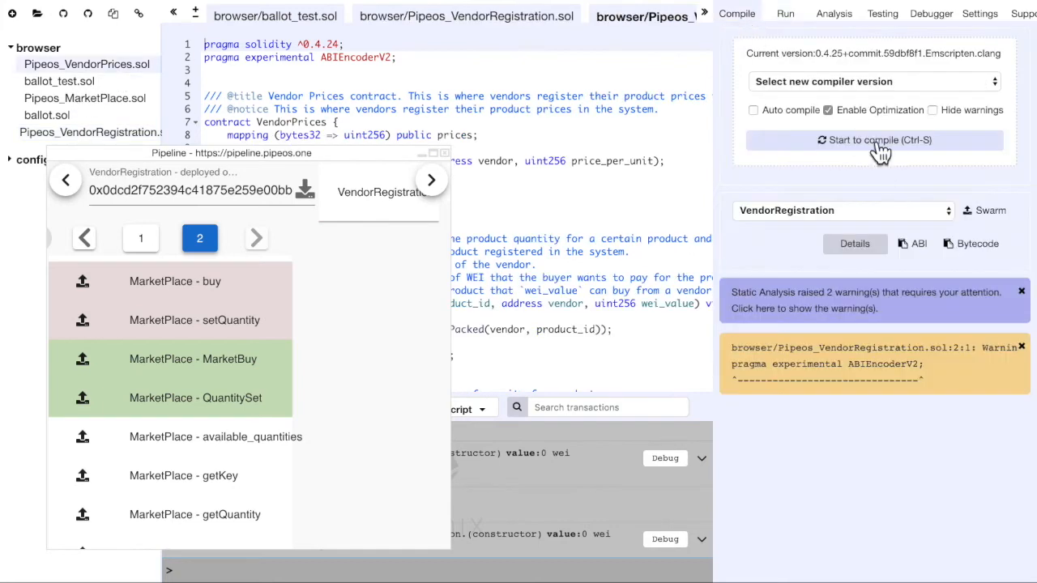
Compile and deploy VendorPrices, then send its deployed address to Pipeline.
left_click(785, 13)
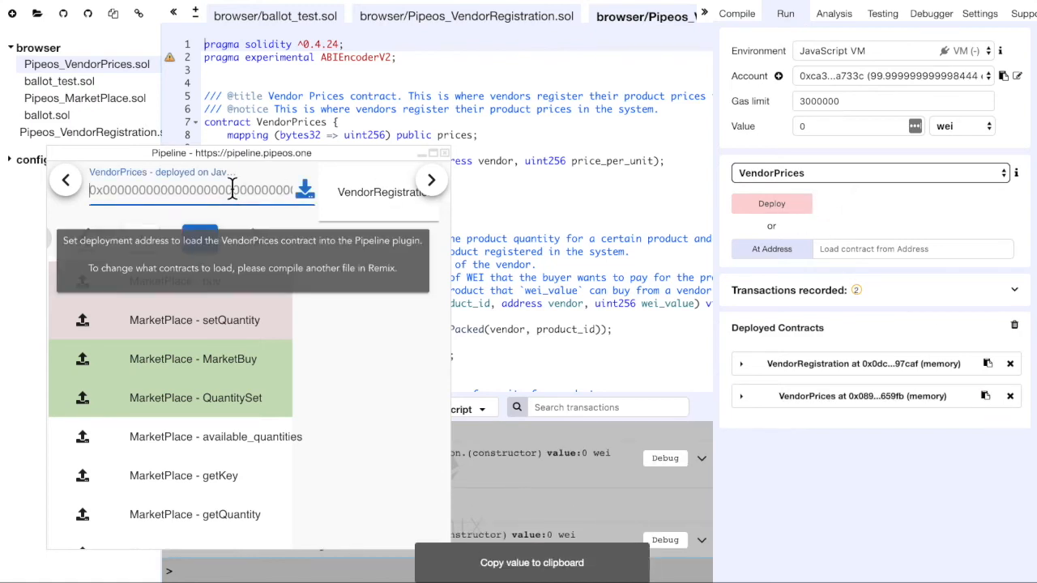
left_click(305, 190)
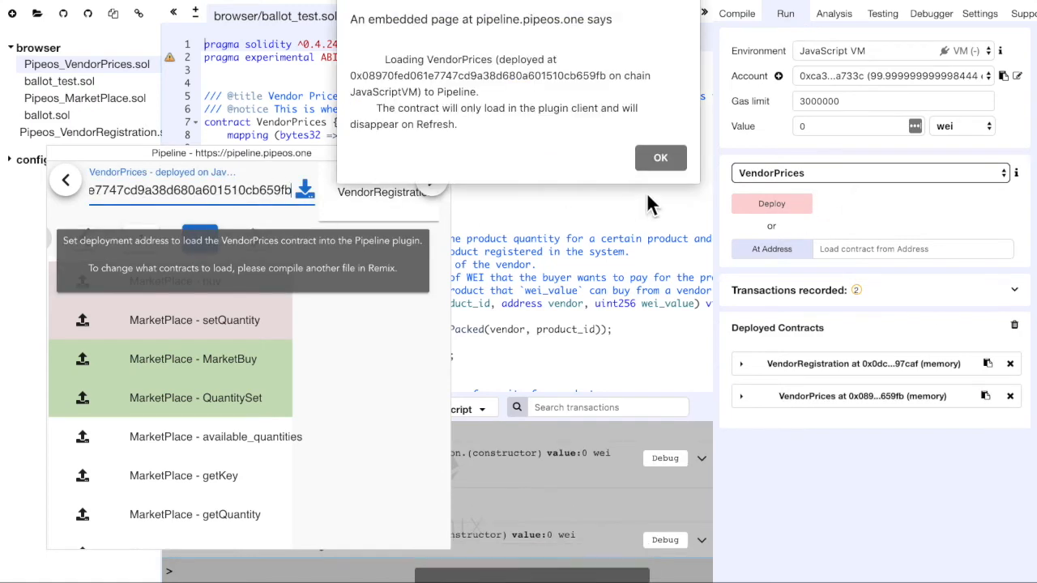
left_click(661, 157)
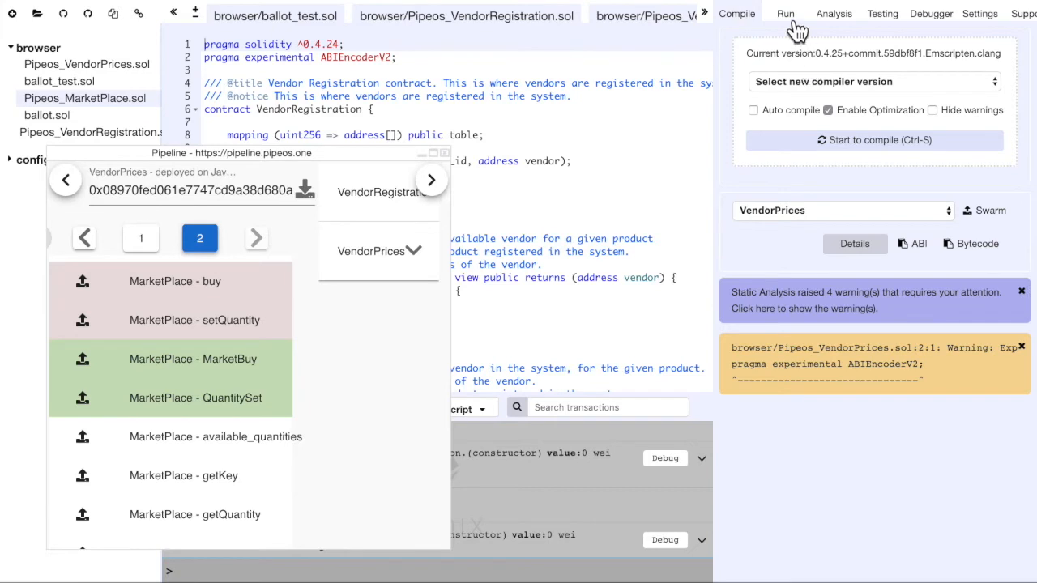
Deploy MarketPlace with its constructor addresses and load its deployed address into Pipeline.
left_click(784, 13)
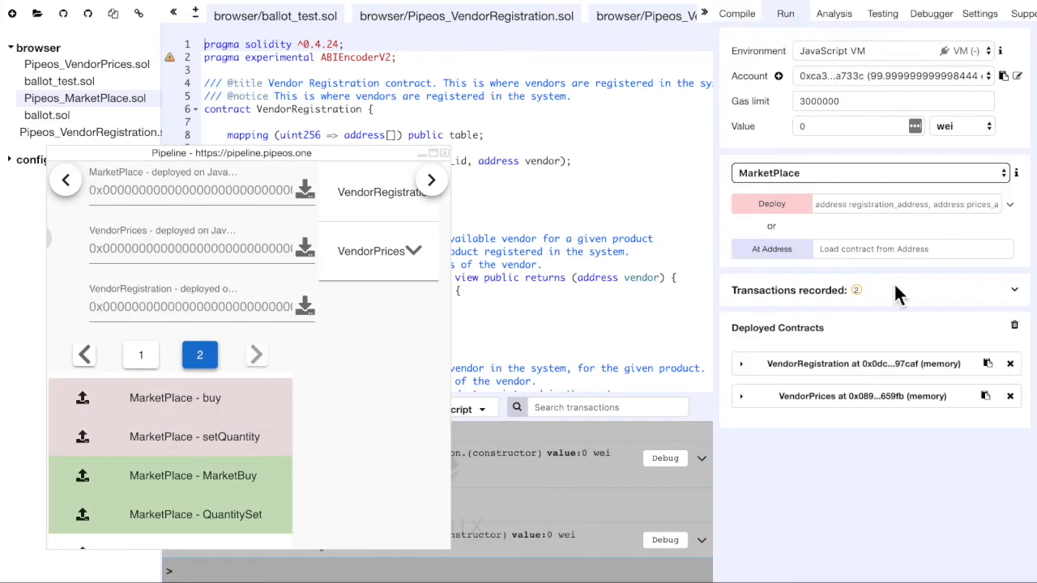
mouse_move(924, 269)
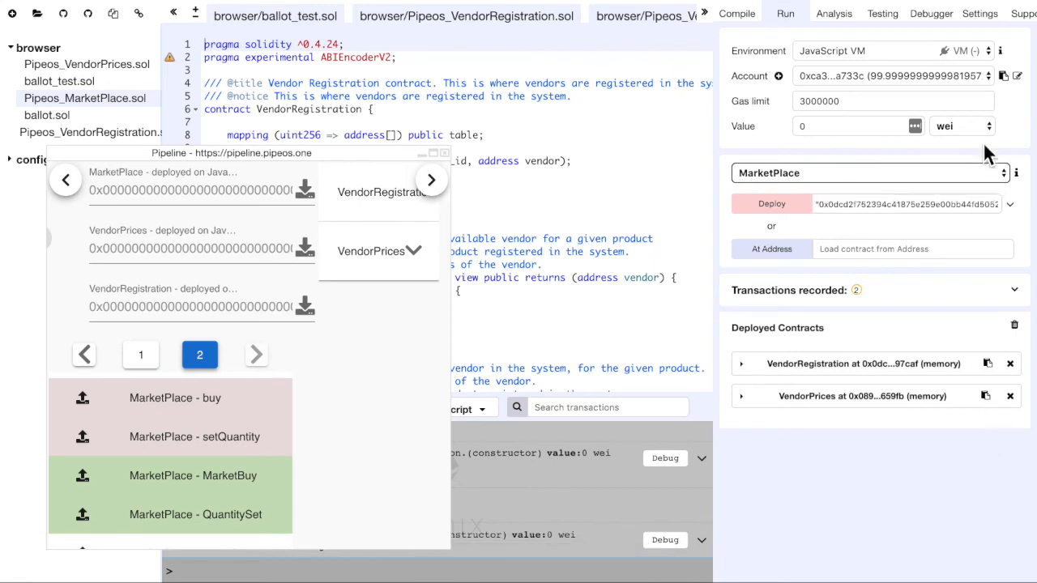
left_click(900, 204)
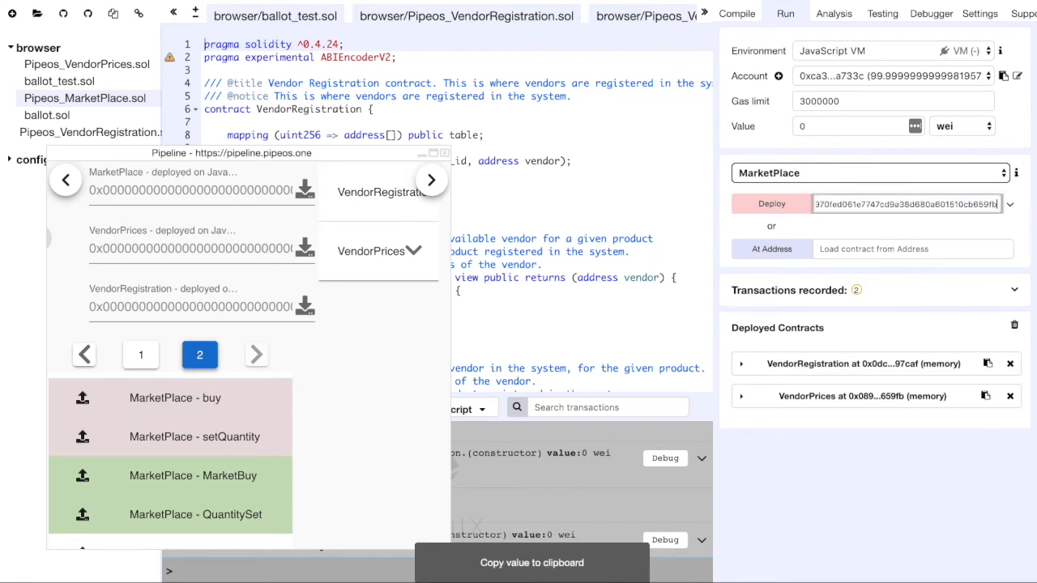
left_click(771, 205)
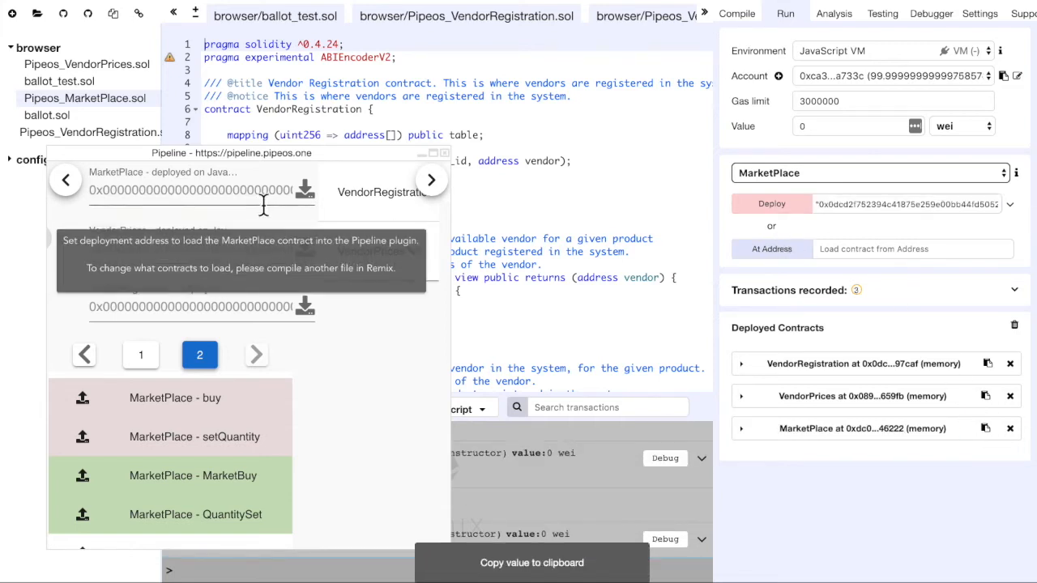
left_click(305, 190)
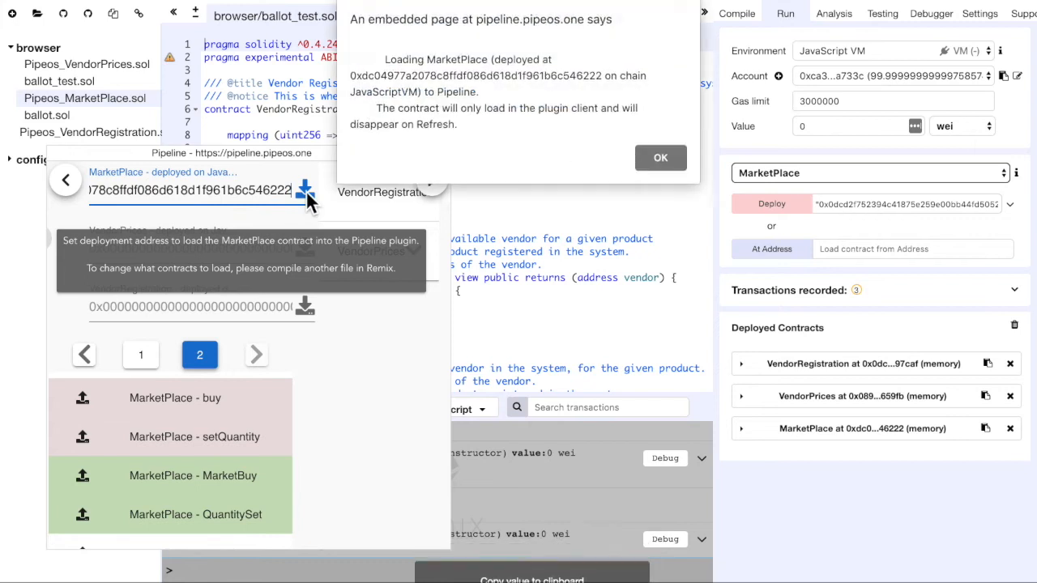
left_click(661, 157)
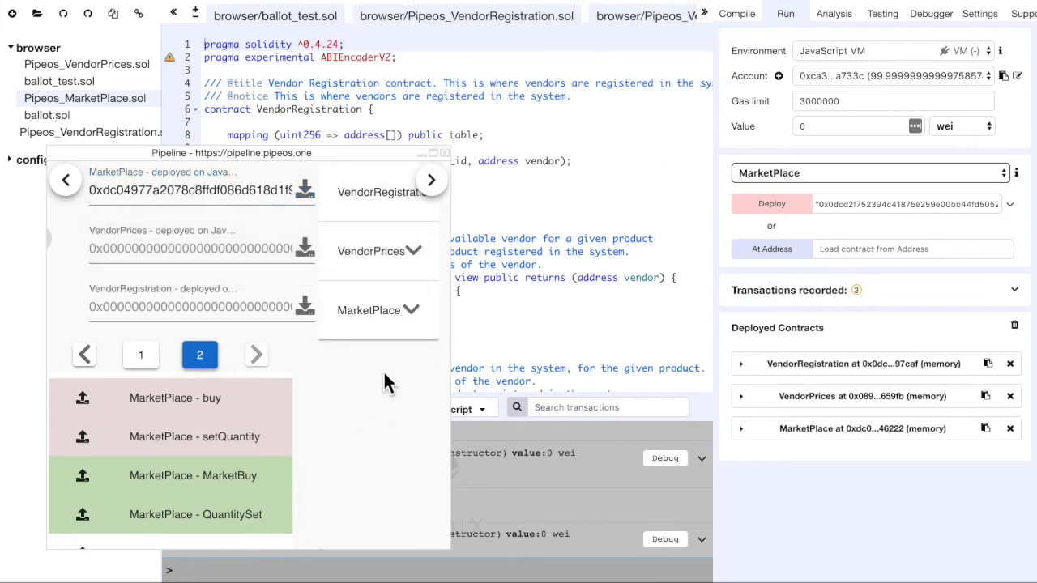
left_click(378, 191)
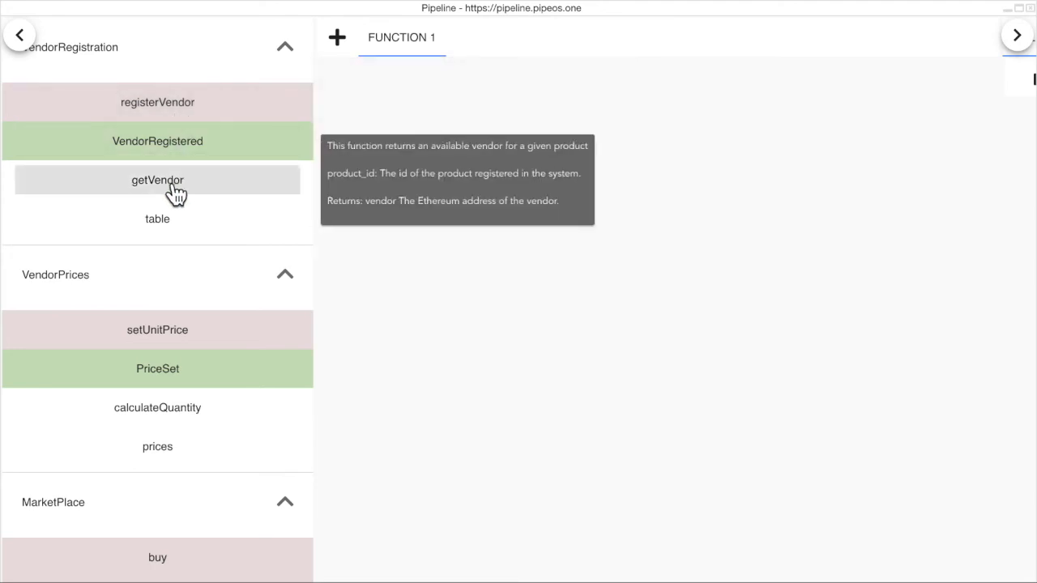
Add getVendor and calculateQuantity to the FUNCTION 1 graph.
scroll("down", 3)
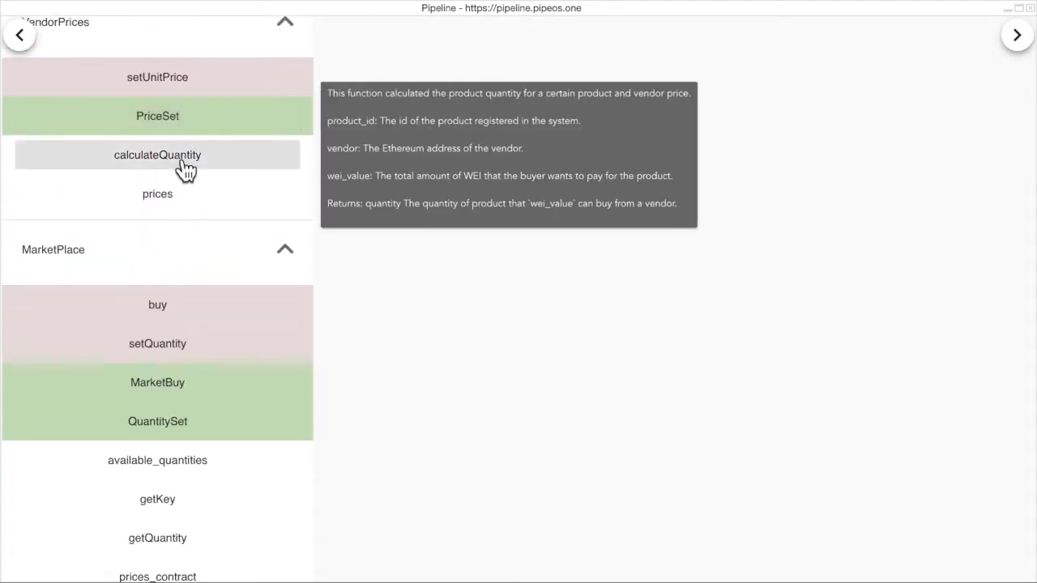
mouse_move(157, 383)
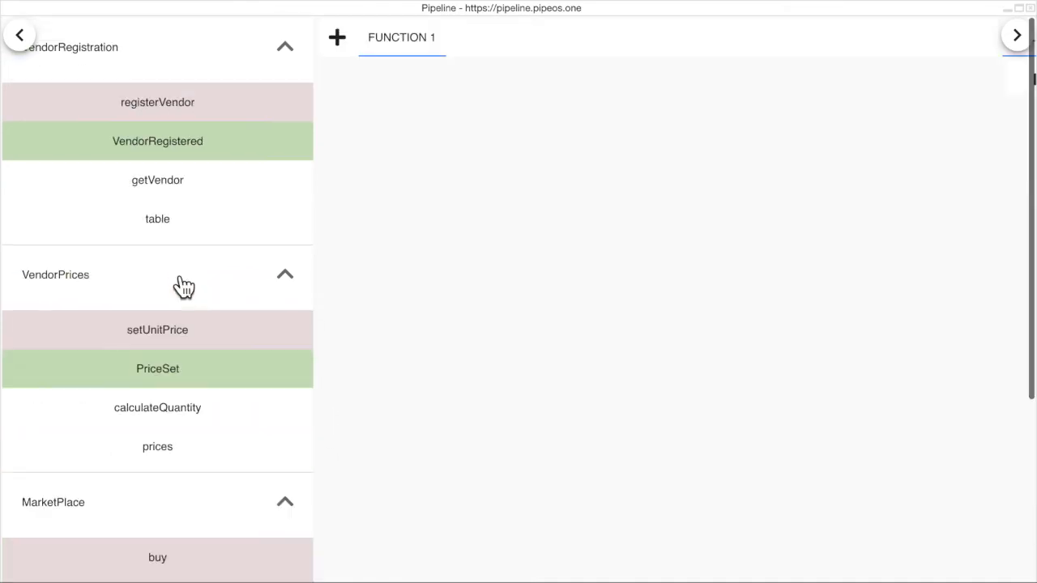
mouse_move(157, 180)
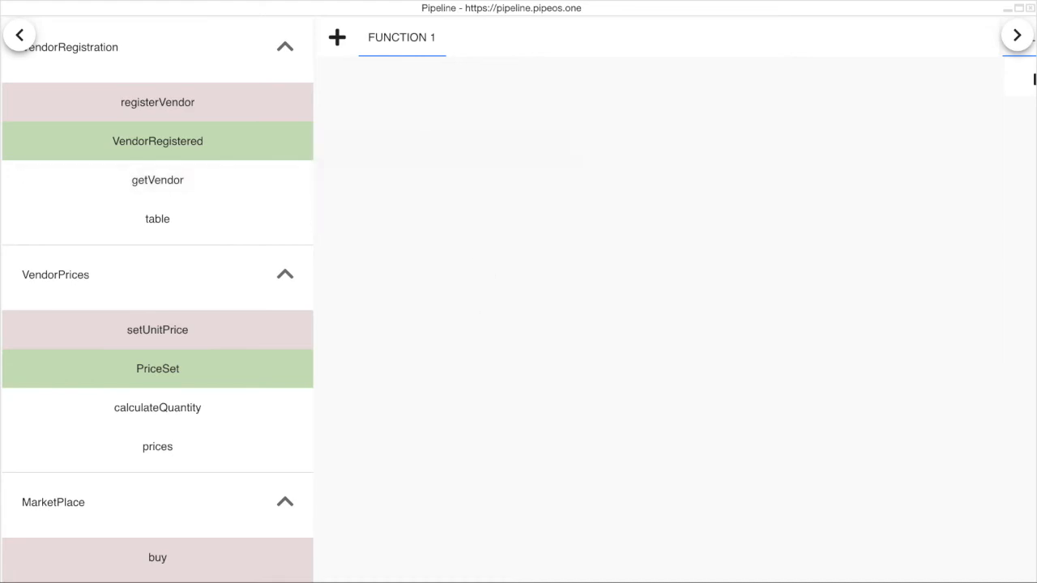
mouse_move(497, 134)
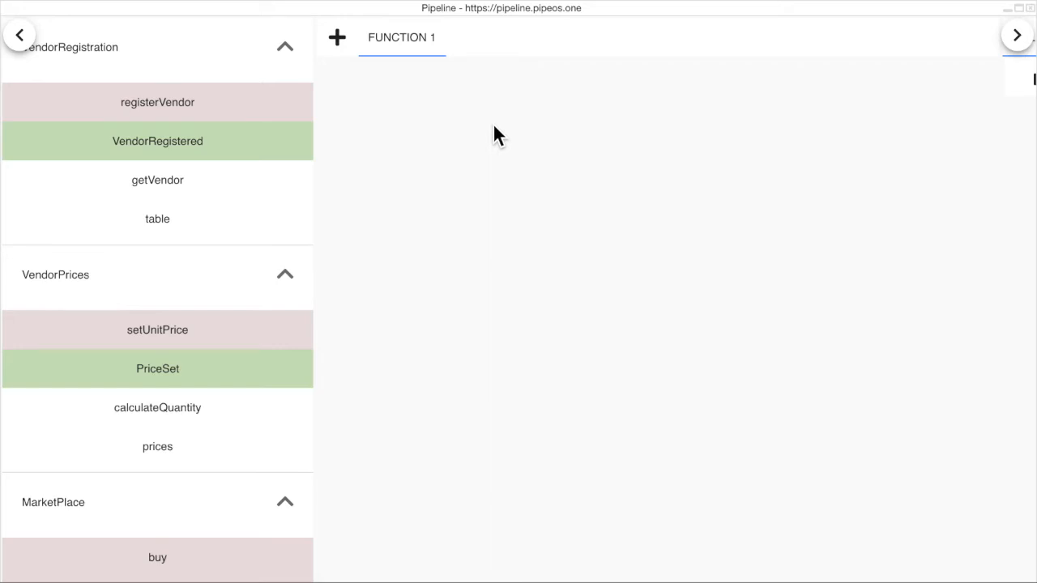
mouse_move(157, 180)
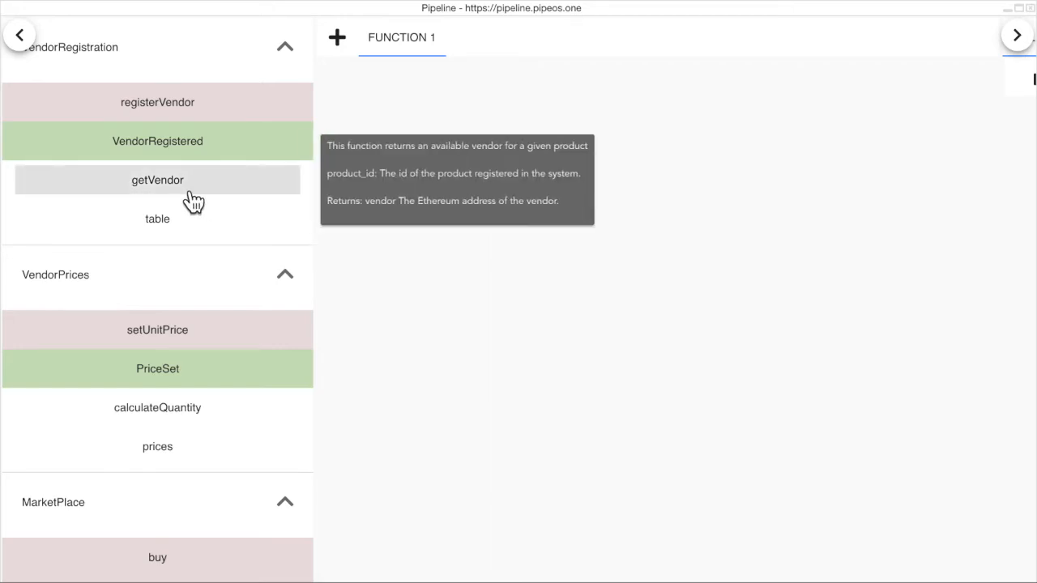
left_click(157, 180)
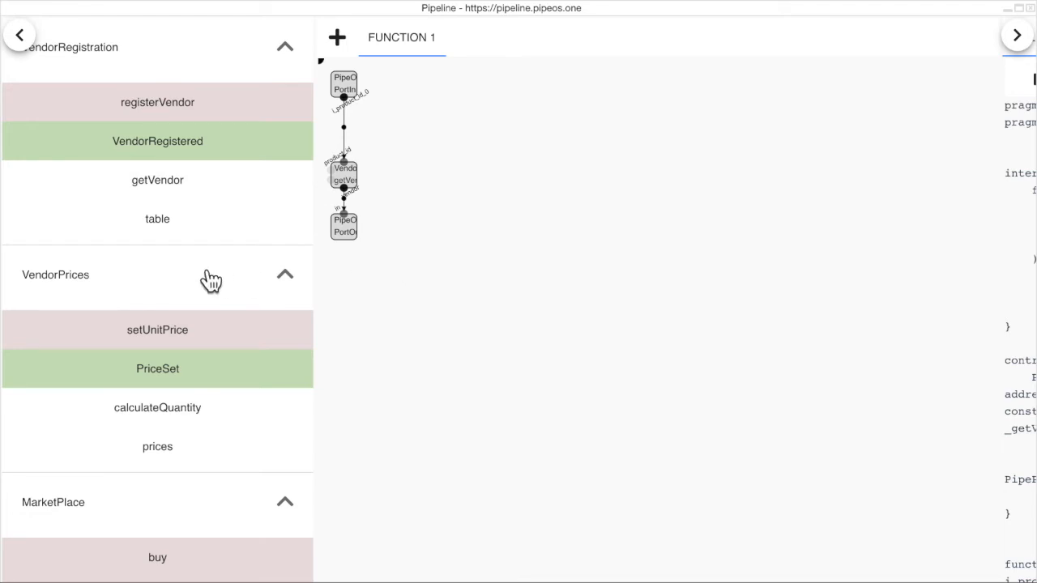
left_click(157, 330)
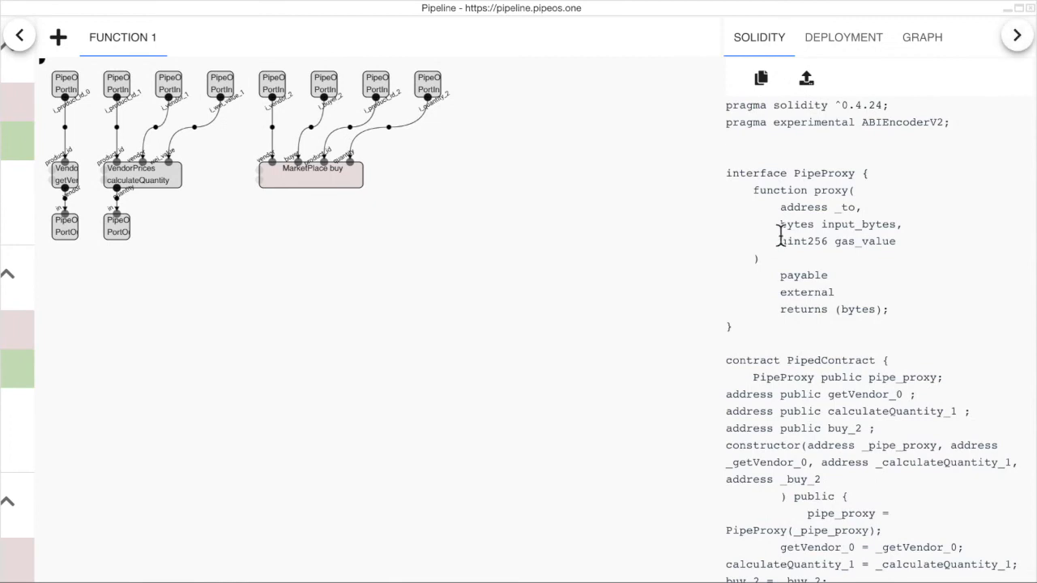
mouse_move(781, 233)
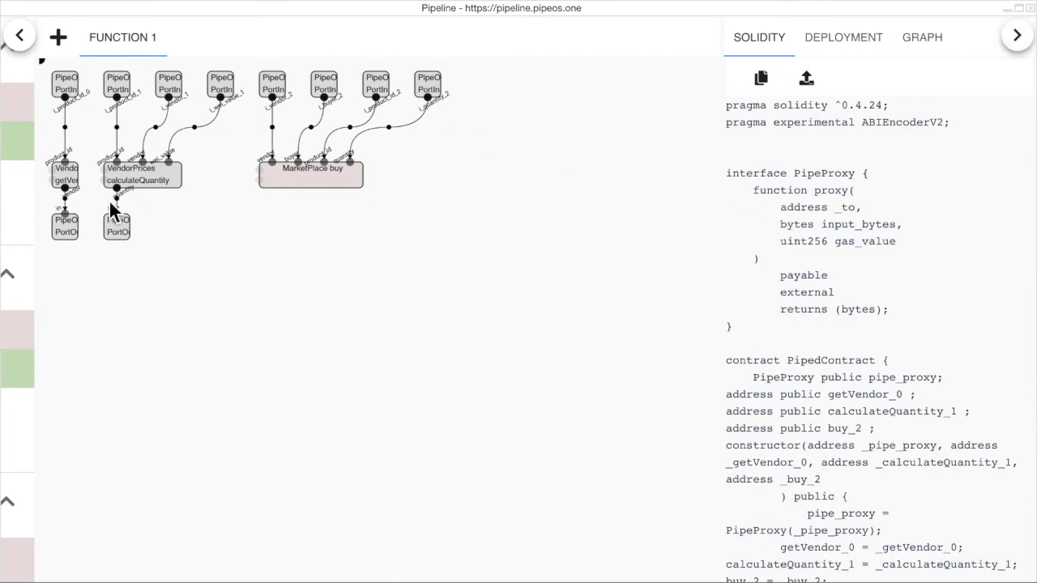
mouse_move(279, 267)
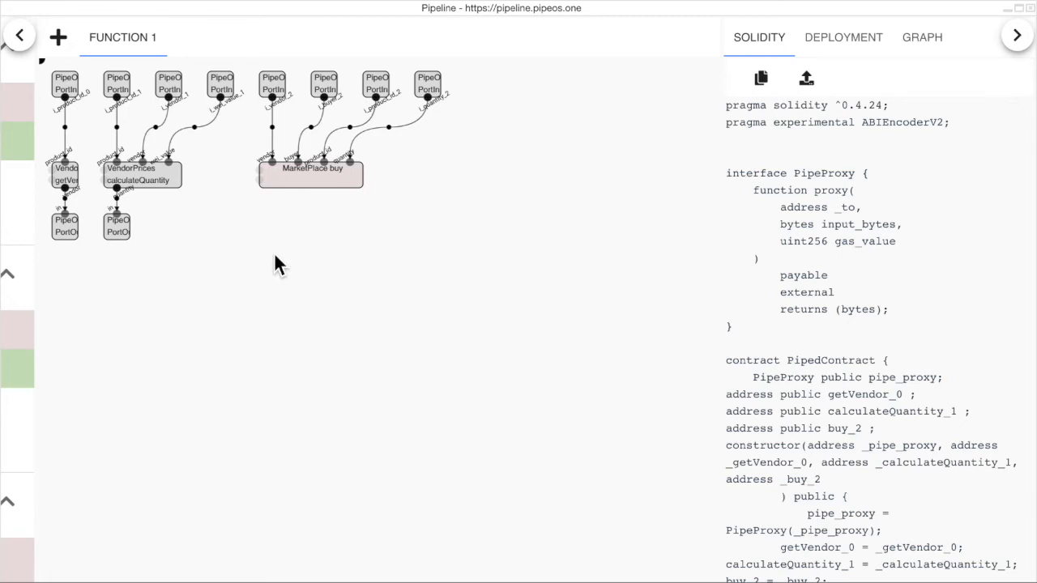
mouse_move(226, 214)
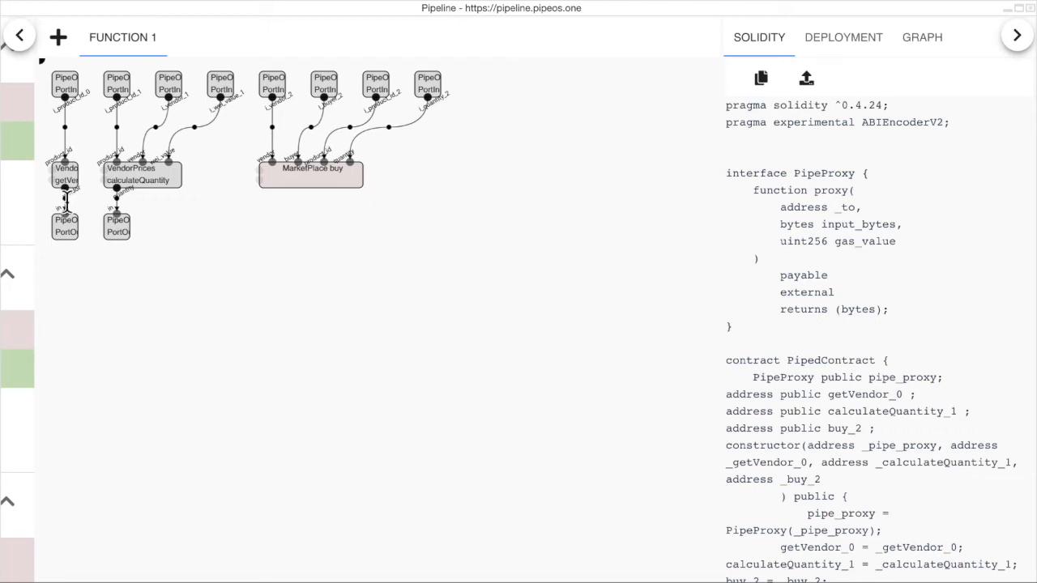
mouse_move(84, 202)
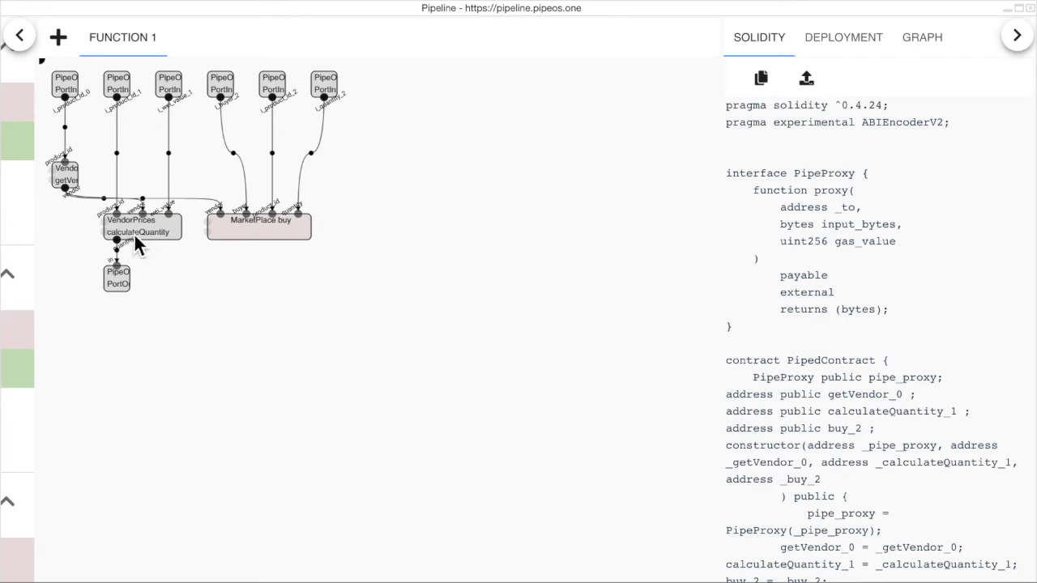
Place MarketPlace buy below calculateQuantity and wire calculateQuantity's output into buy's quantity input.
left_click_drag(122, 243, 267, 247)
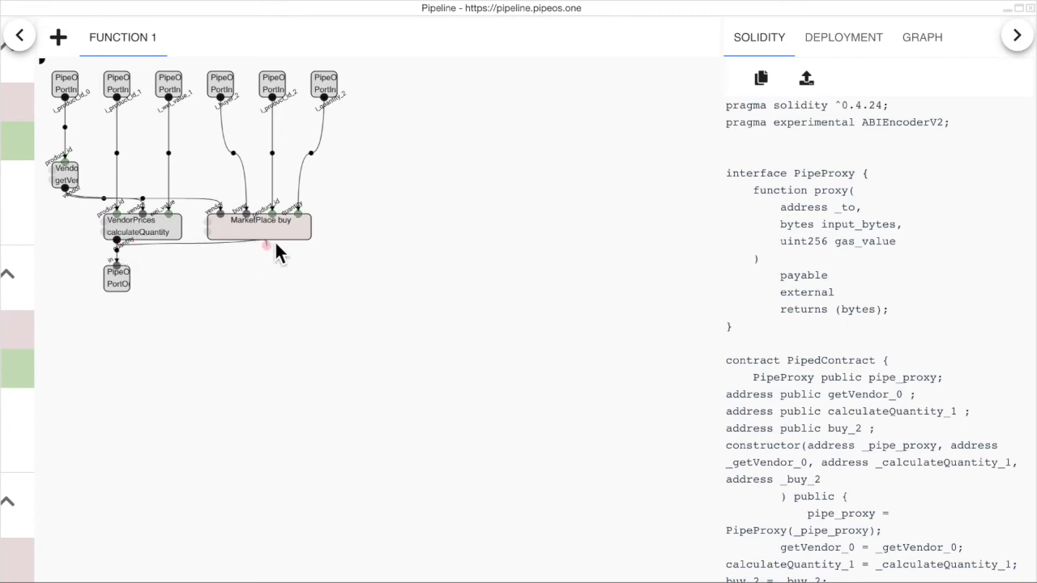
left_click_drag(267, 246, 300, 218)
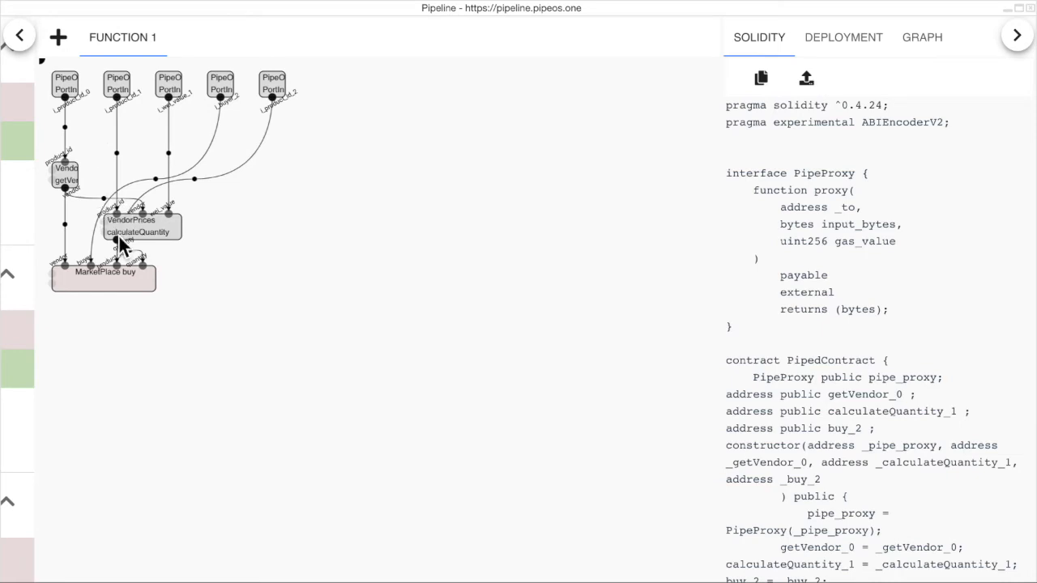
mouse_move(230, 250)
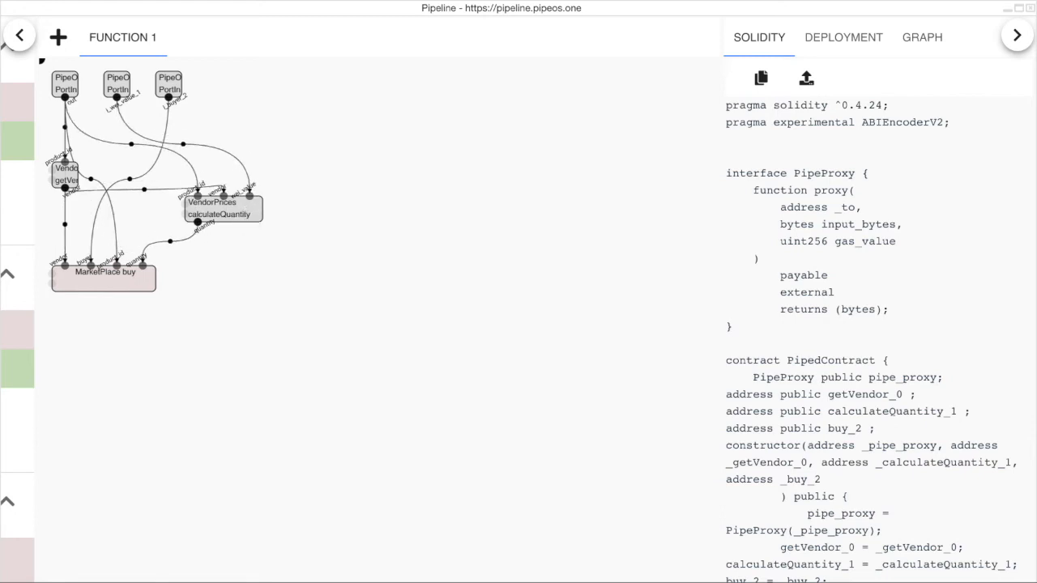
mouse_move(323, 214)
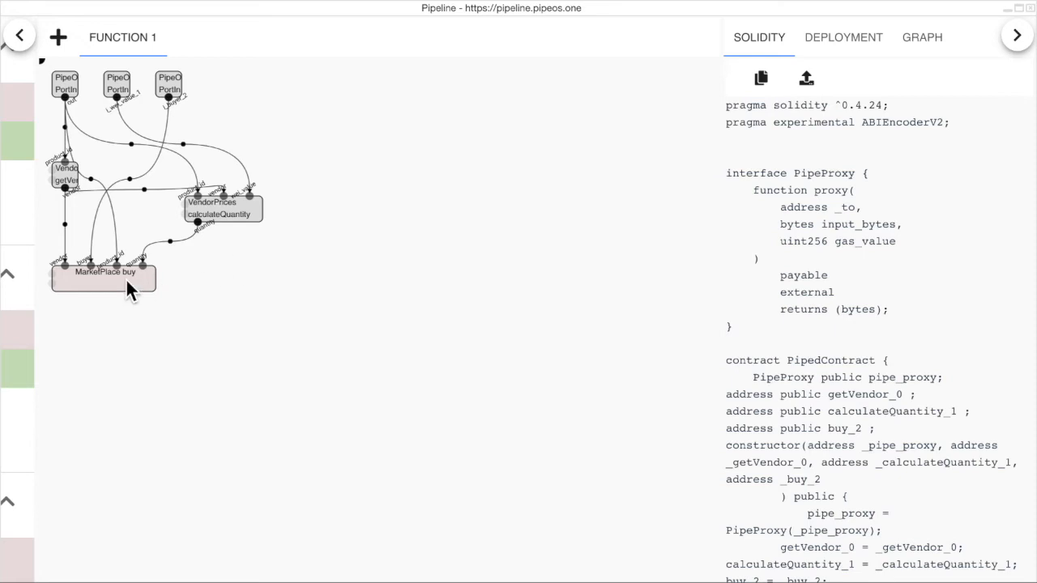
mouse_move(202, 269)
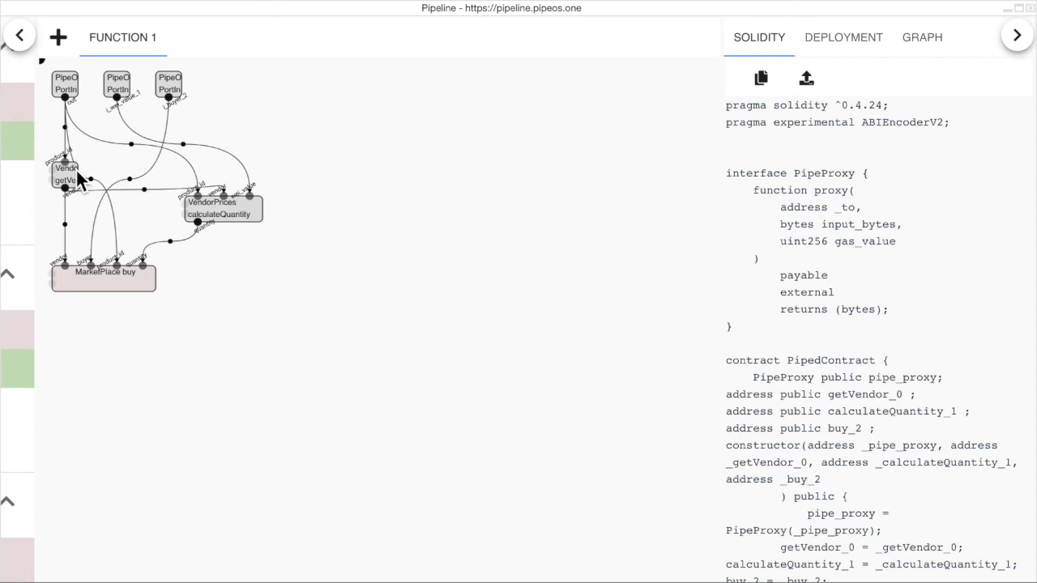
mouse_move(88, 191)
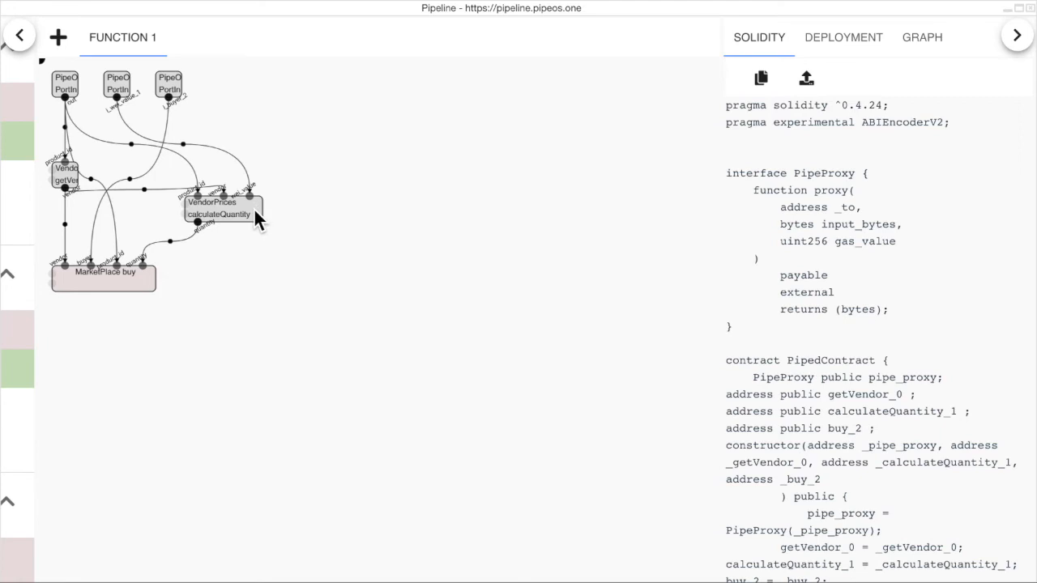
mouse_move(136, 294)
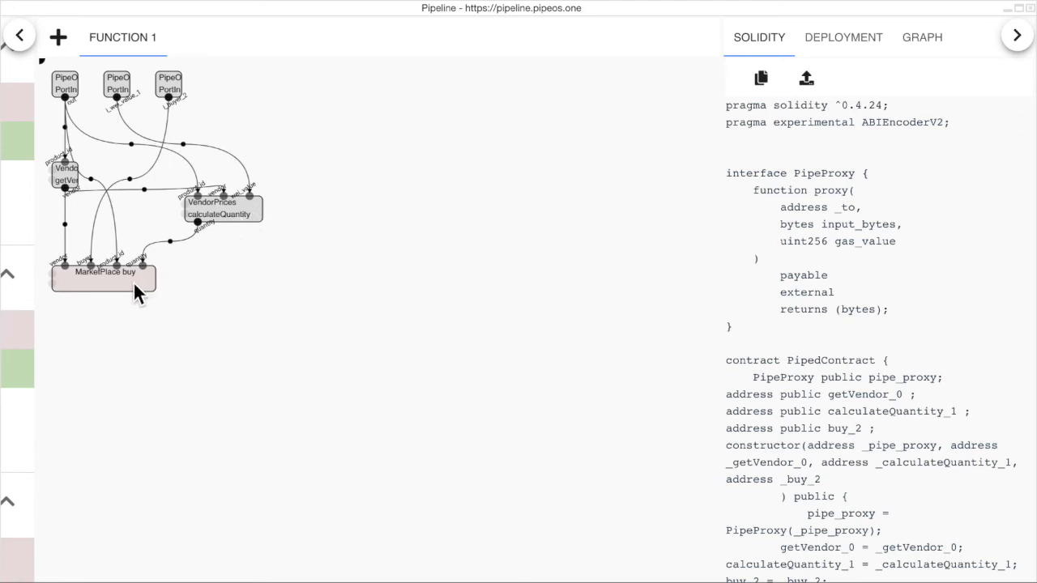
mouse_move(123, 291)
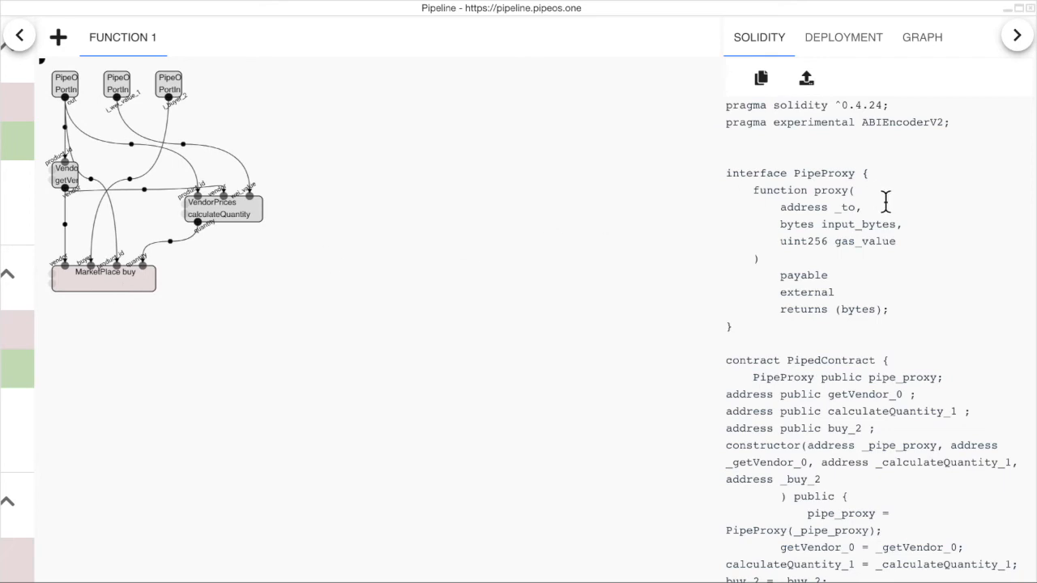
mouse_move(869, 149)
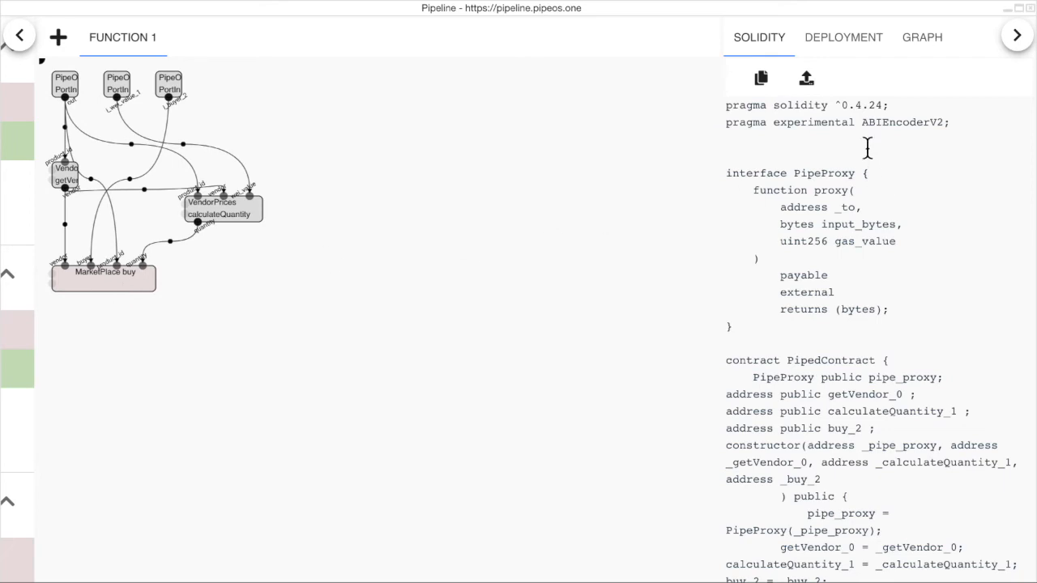
Resize the Pipeline window so Remix's deployed contracts show around it.
left_click(843, 37)
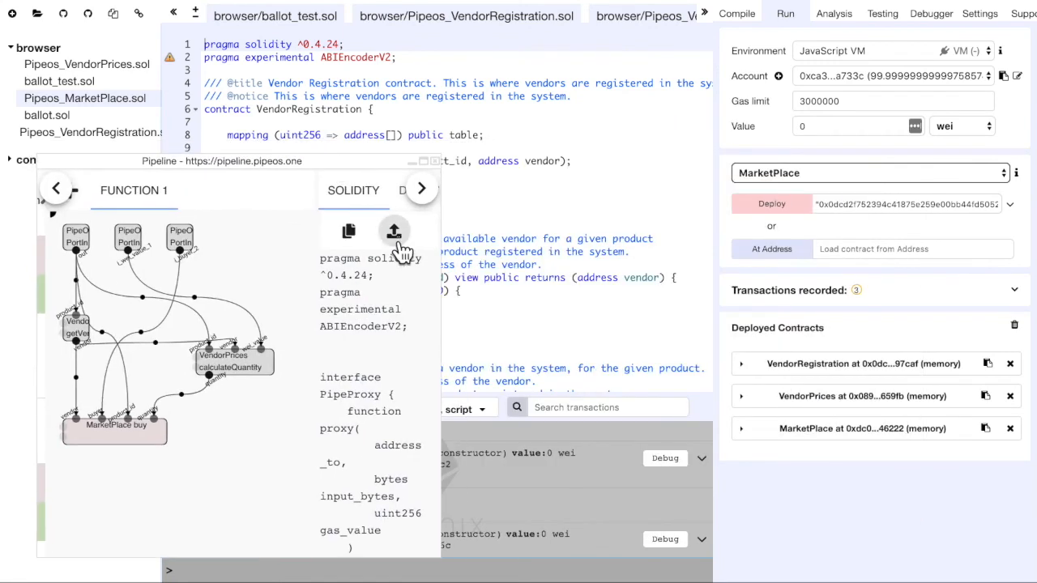
Load the generated PipedContract into Remix and compile it.
left_click(393, 230)
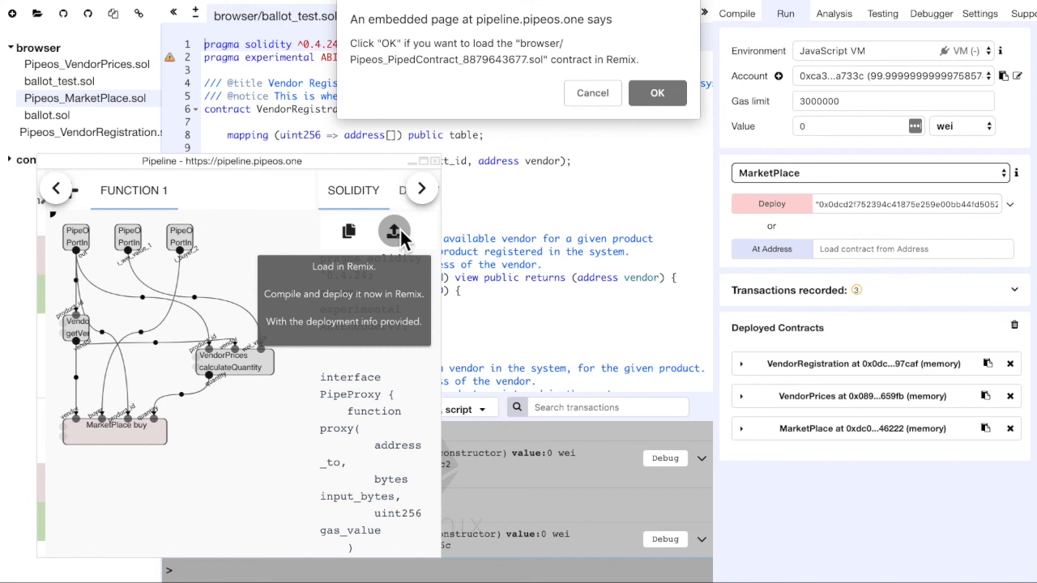
left_click(658, 92)
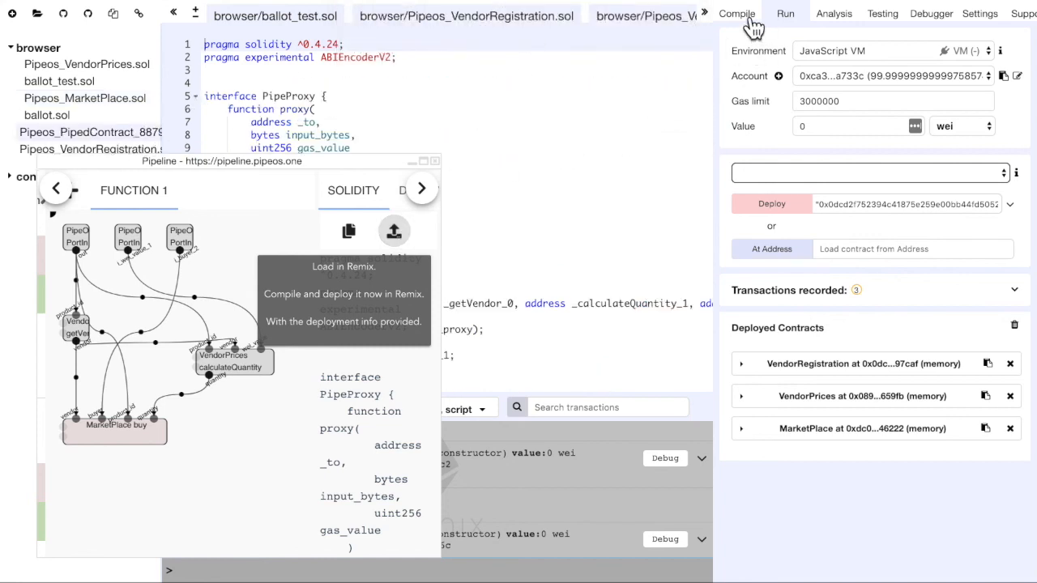
left_click(736, 13)
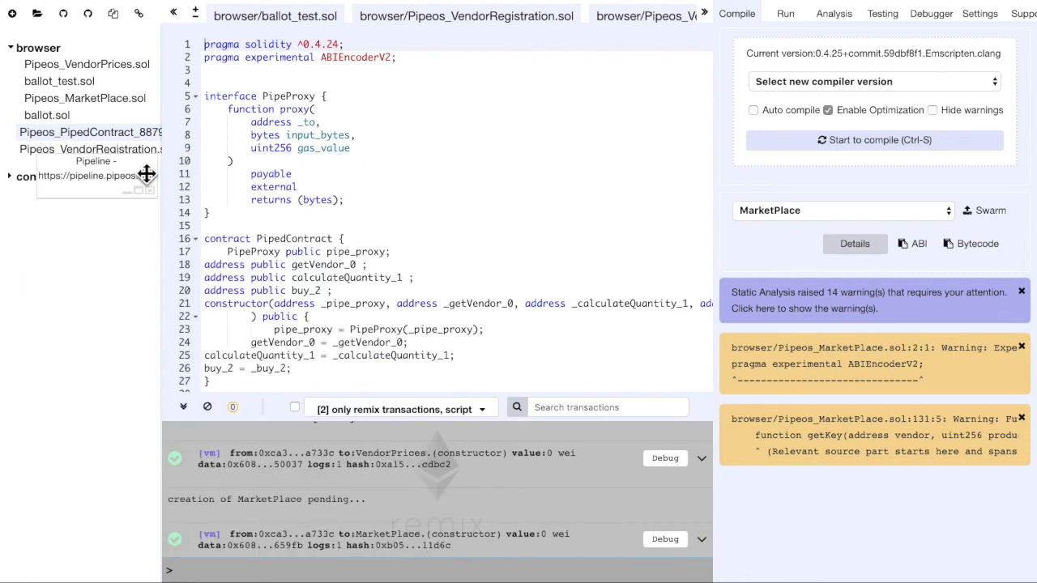
scroll("down", 3)
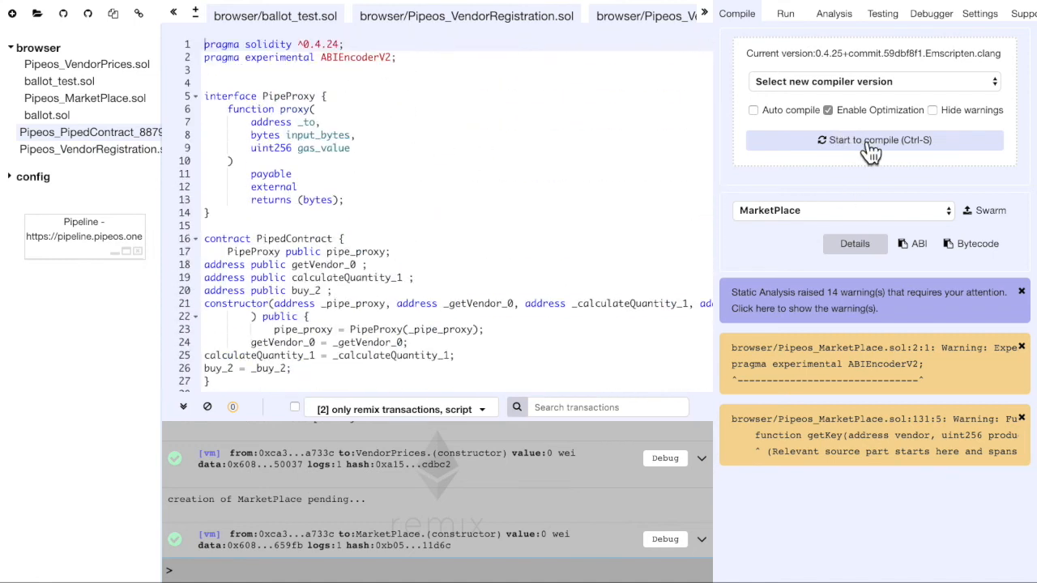
left_click(875, 140)
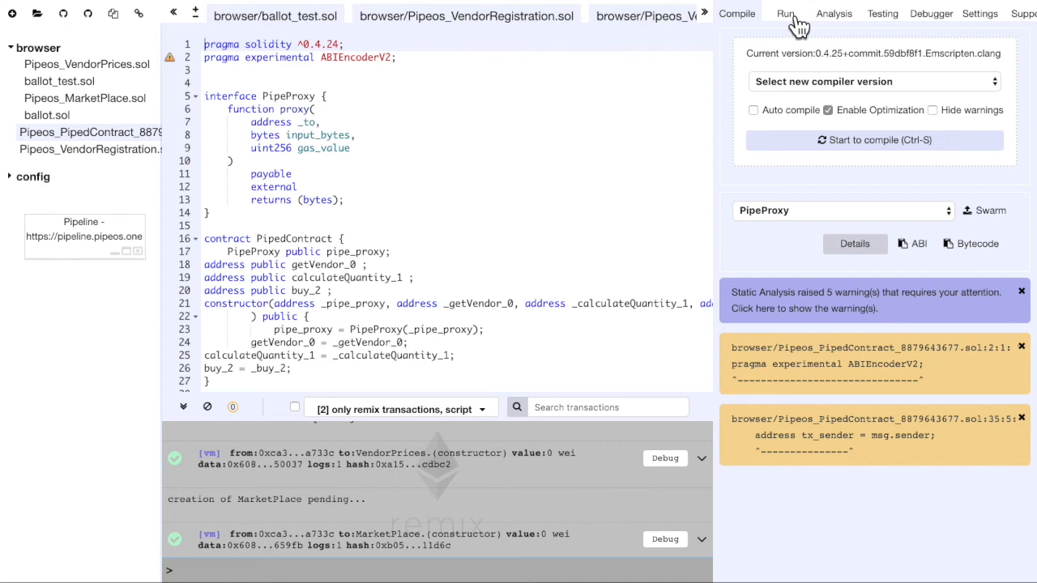
Deploy PipedContract on the JavaScript VM with the pasted constructor addresses.
left_click(784, 13)
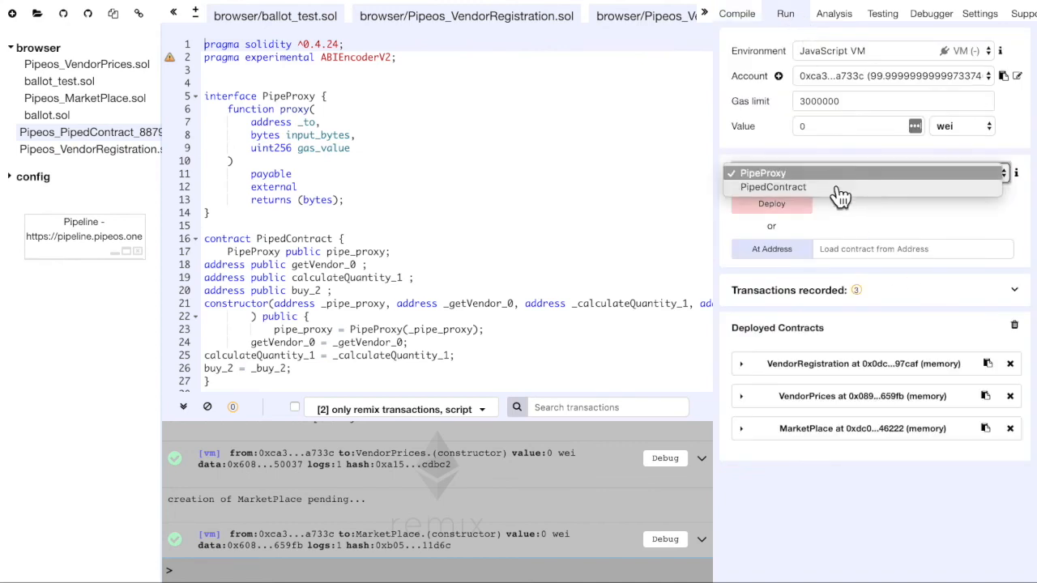
left_click(773, 188)
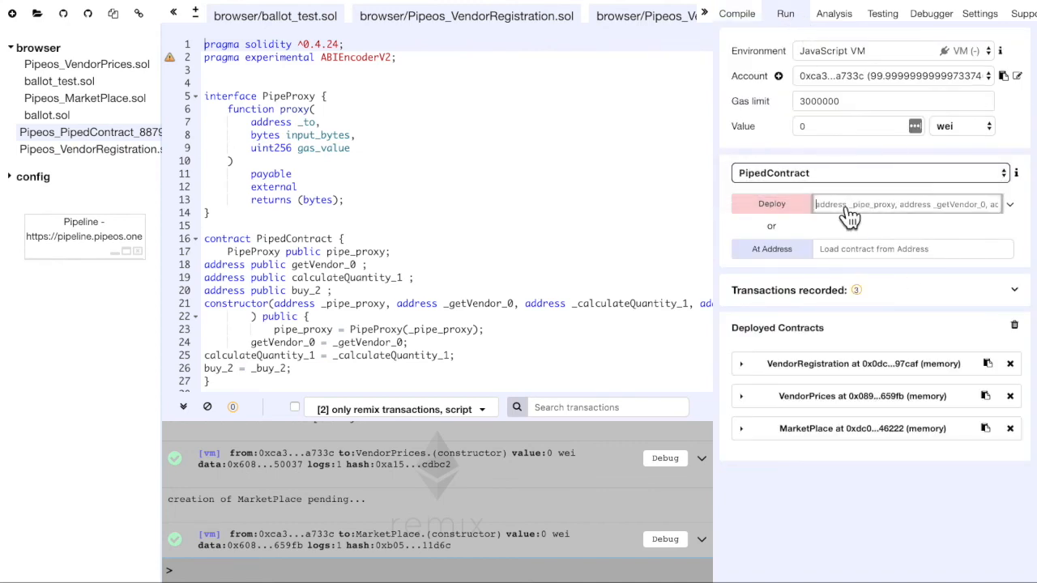
type("04977a2078c8ffdf086d618d1f961b6c546222\"")
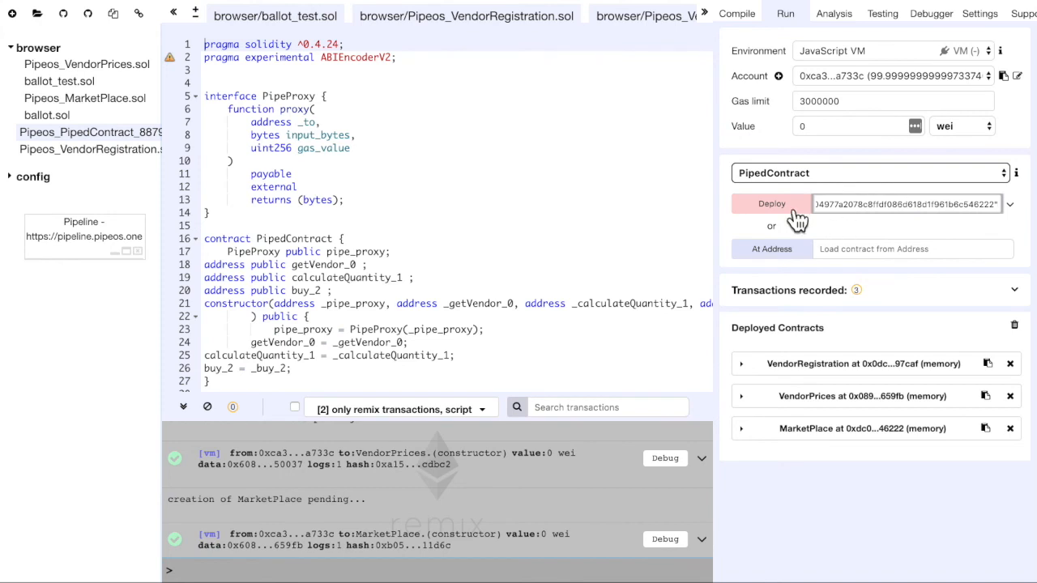
left_click(772, 204)
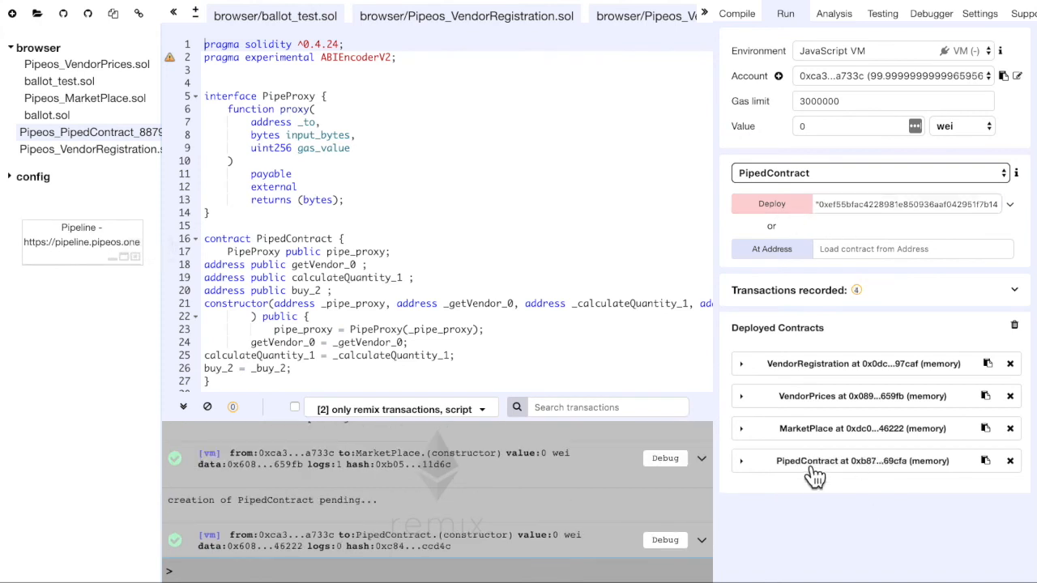
Expand PipedContract and MarketPlace and query getQuantity, which returns 1000.
left_click(742, 460)
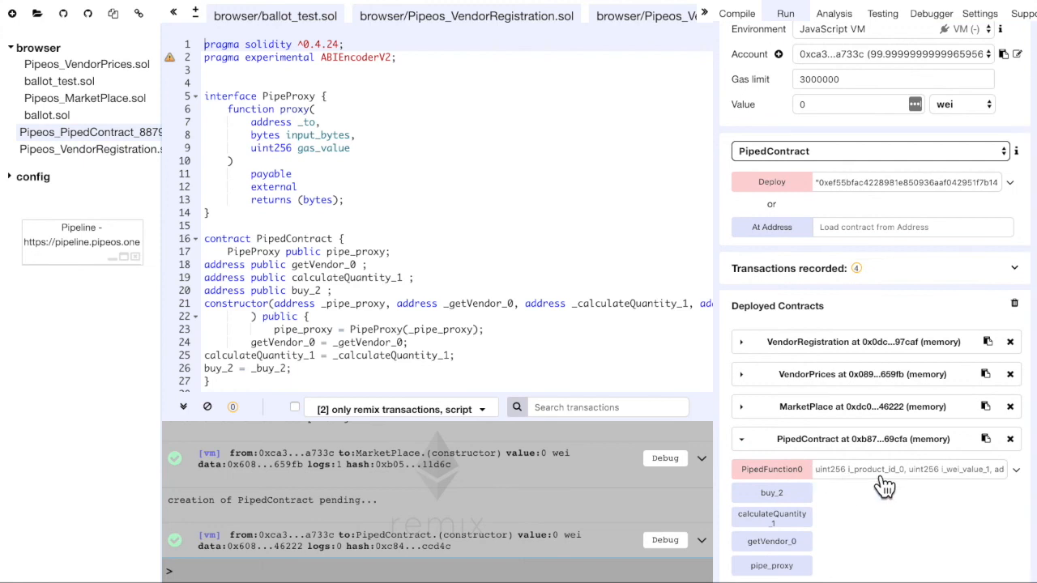
left_click(841, 407)
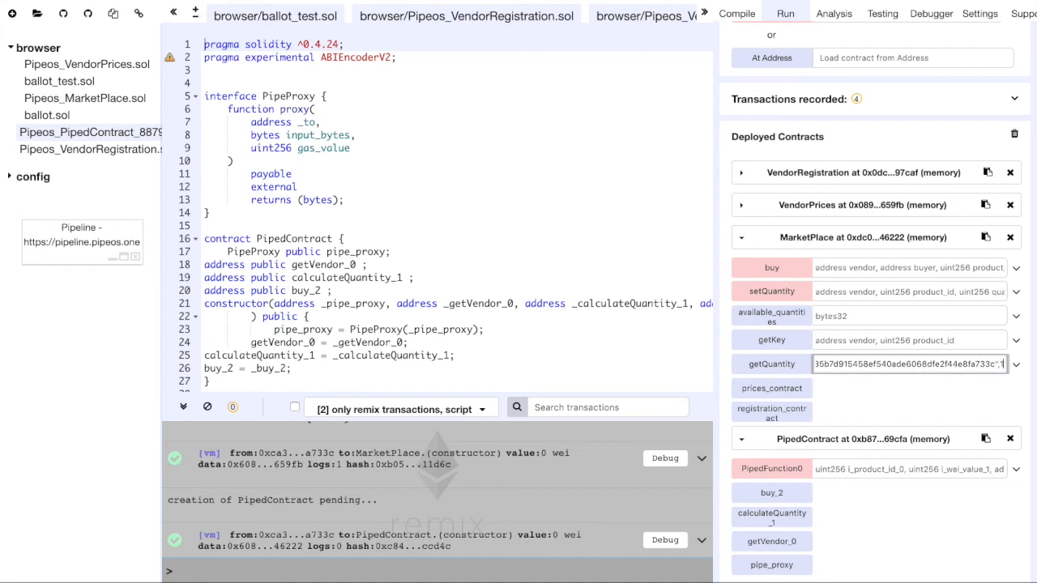
left_click(772, 363)
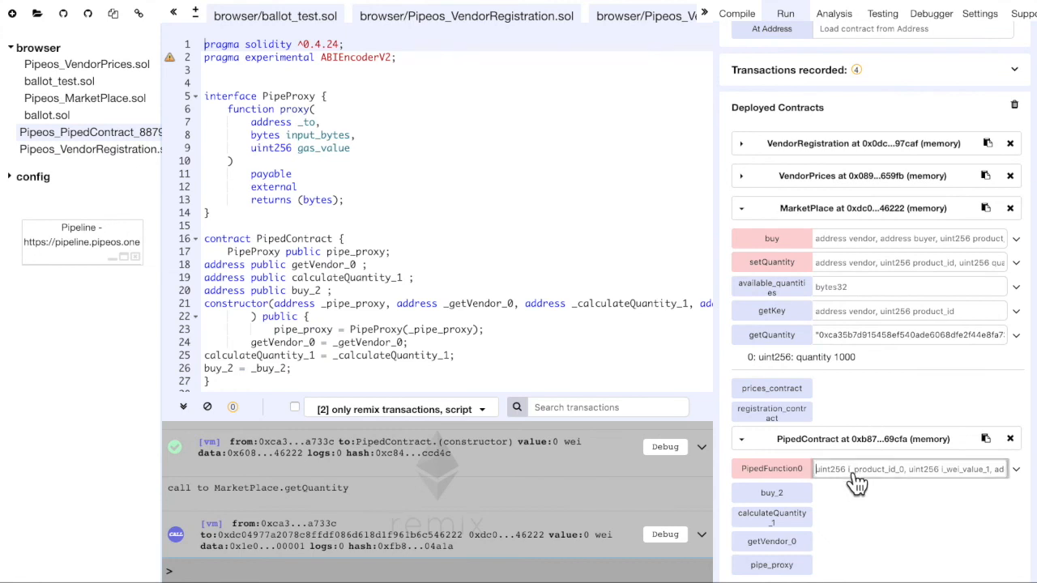
Fill PipedFunction0's arguments with product 1, amount 1000 and the buyer value.
type("1")
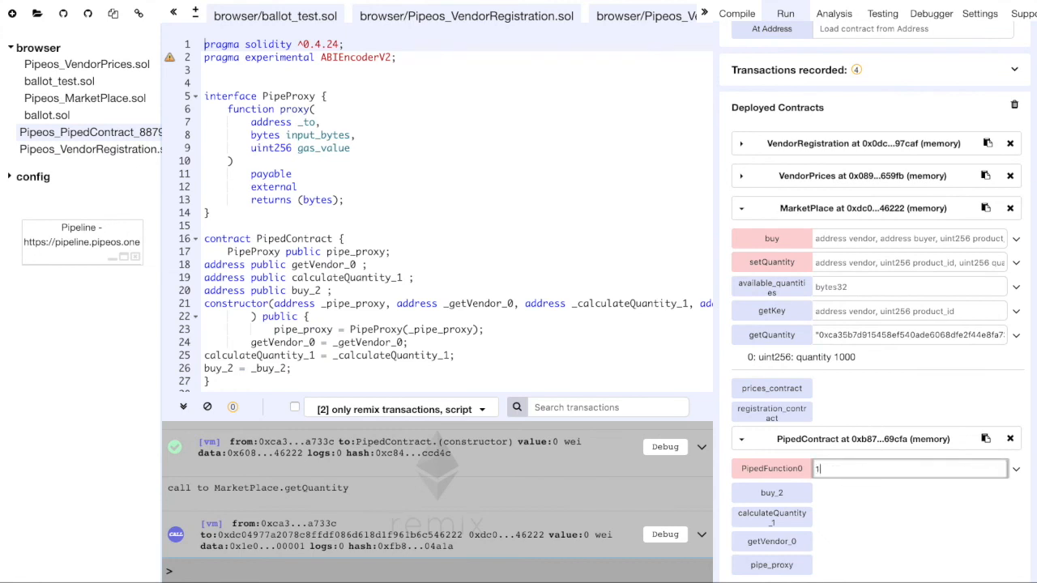
type(",")
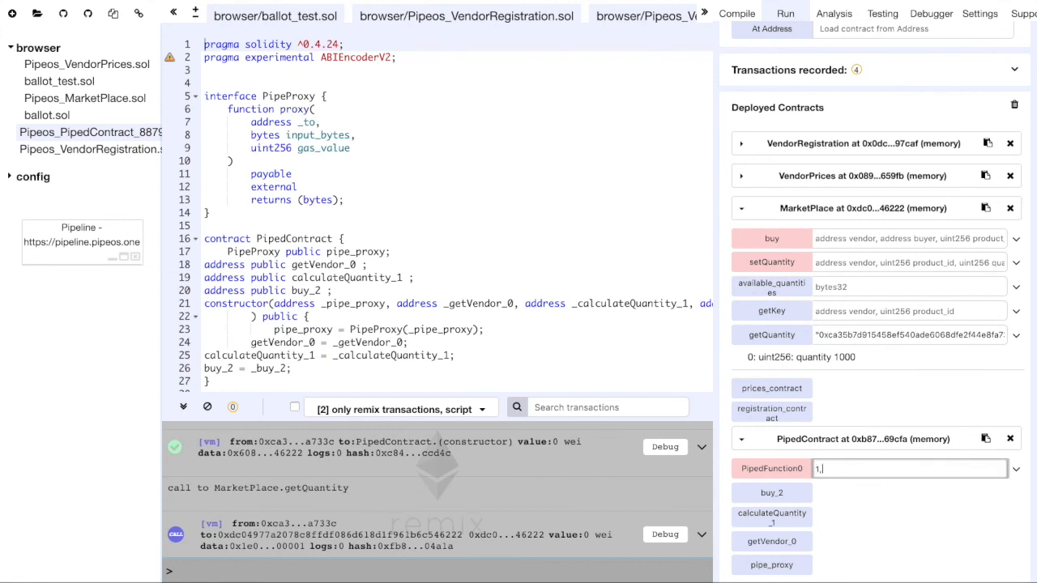
type("1000")
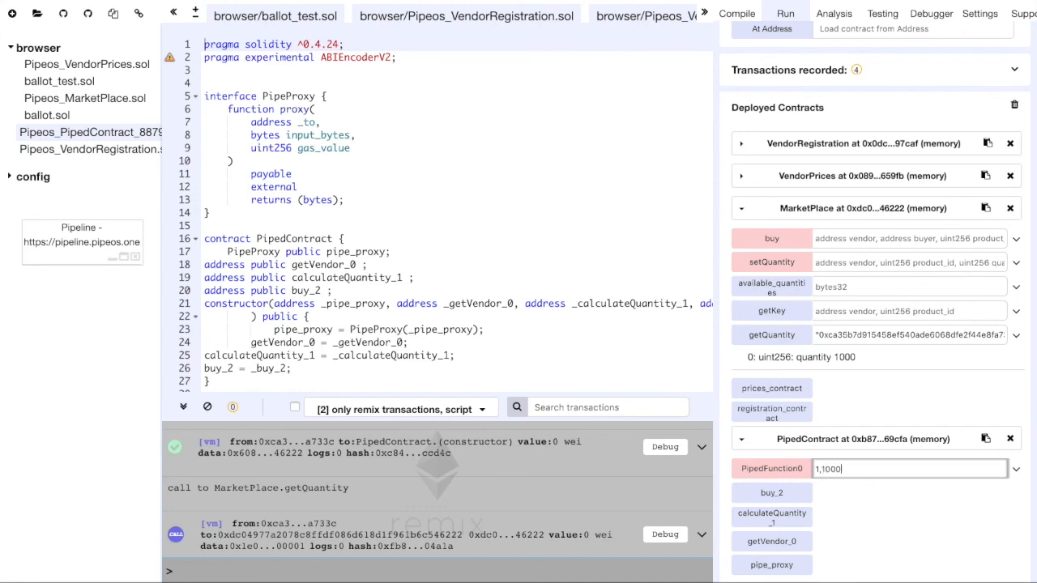
type(",")
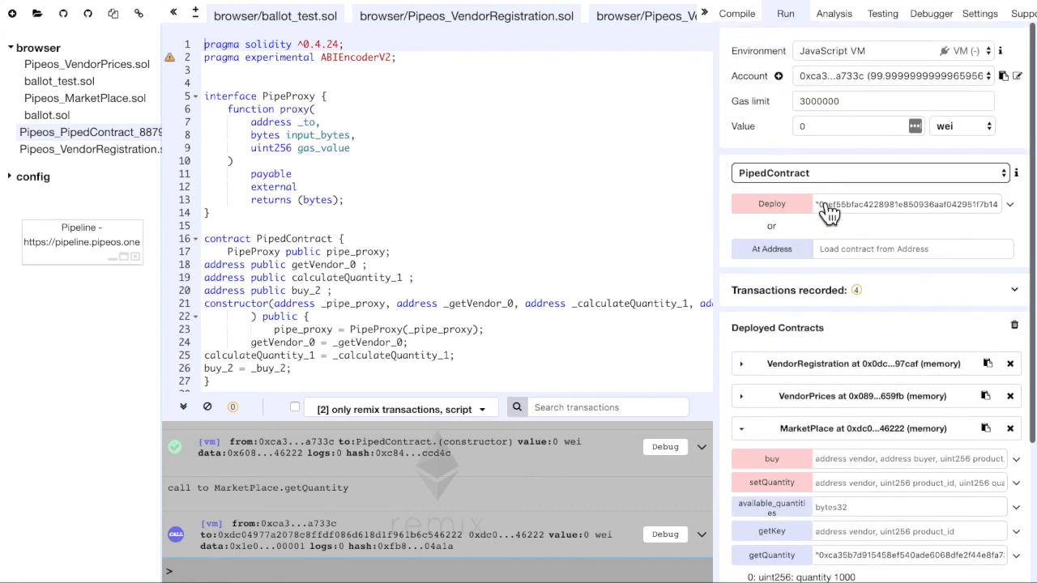
type("1000,\"0xca35b7d915458ef540ade6068dfe2f4")
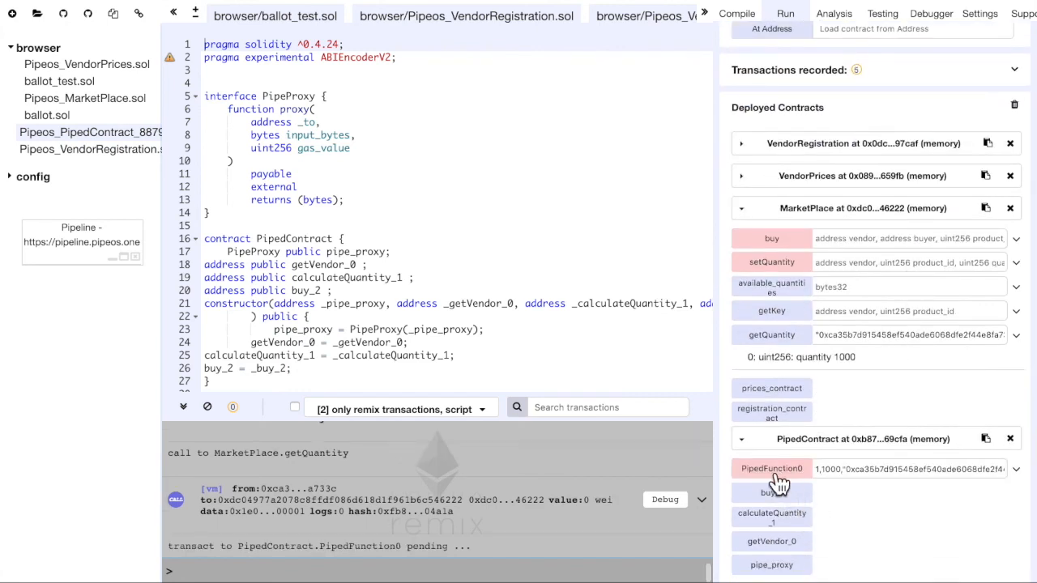
Run PipedFunction0 to buy product 1, dropping MarketPlace quantity to 900.
left_click(771, 468)
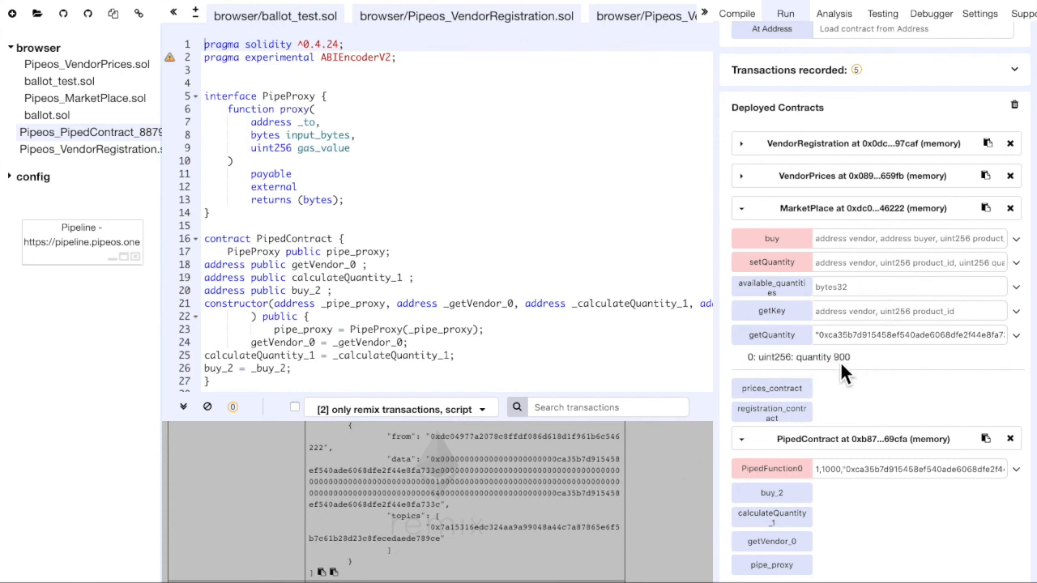
mouse_move(901, 388)
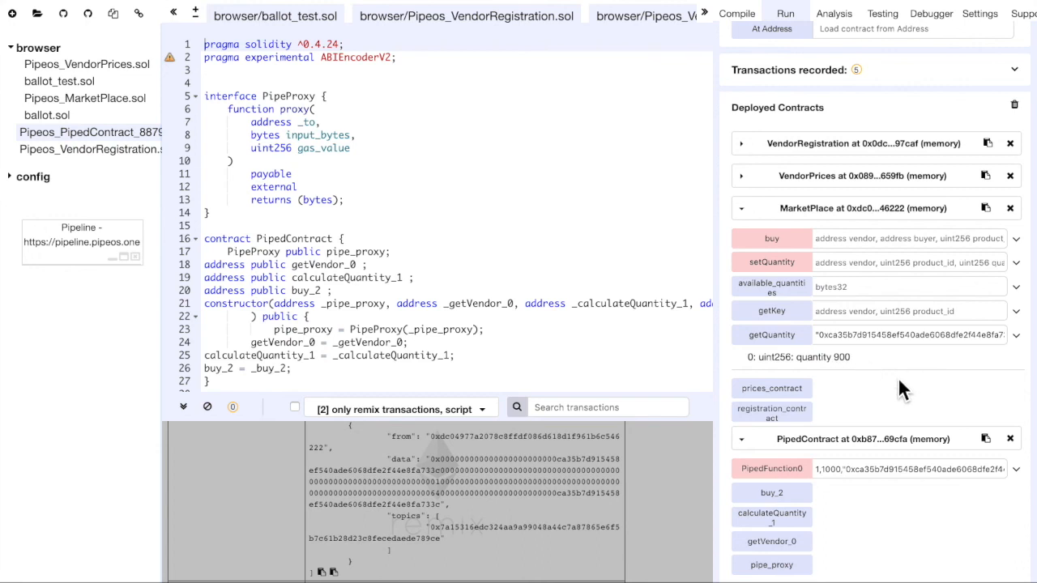